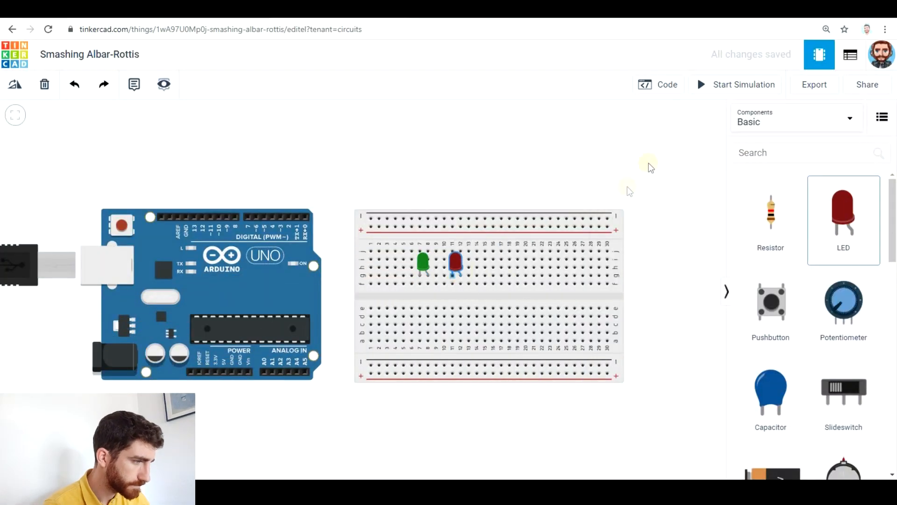
Place the yellow LED, wire a digital pin to an LED and add a 220 Ω resistor under the green LED
left_click(708, 161)
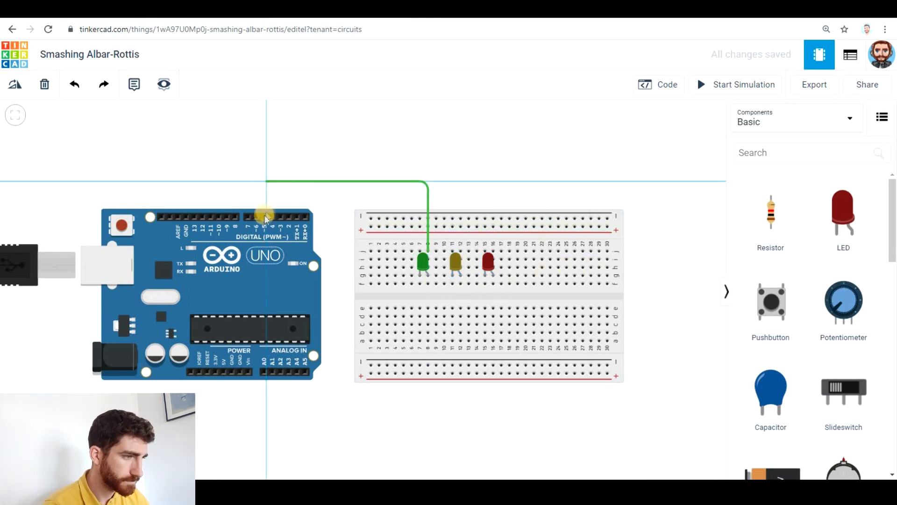
left_click_drag(258, 224, 458, 252)
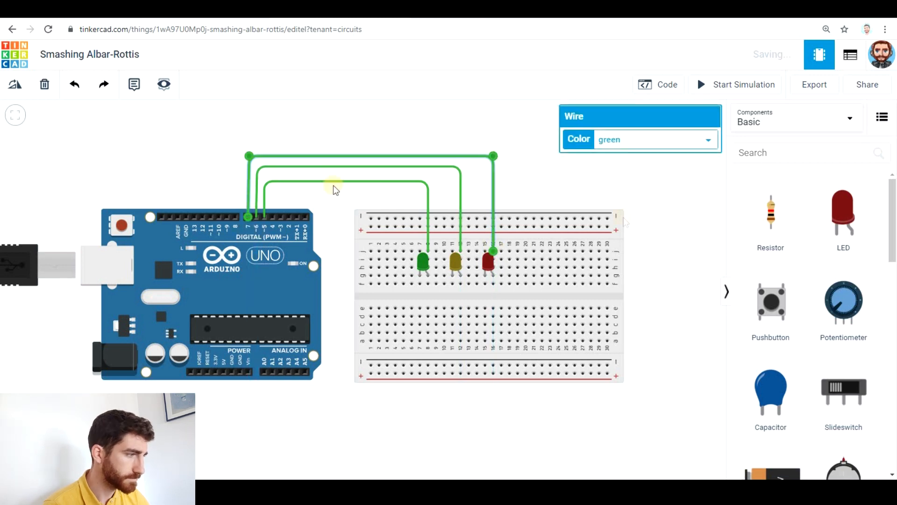
left_click(421, 300)
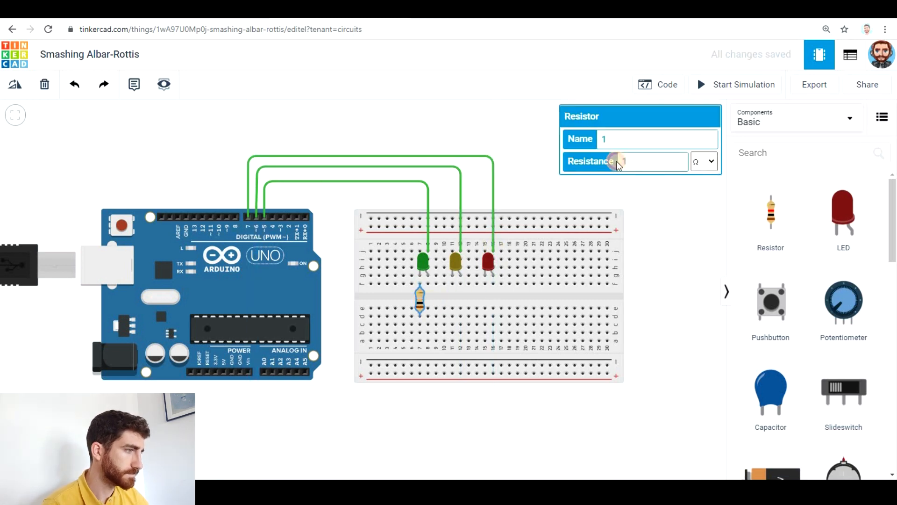
type("220")
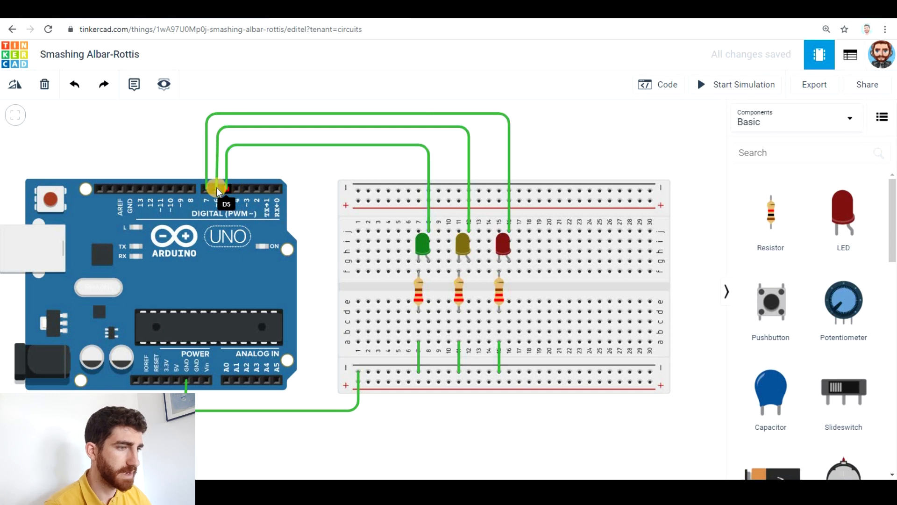
mouse_move(419, 266)
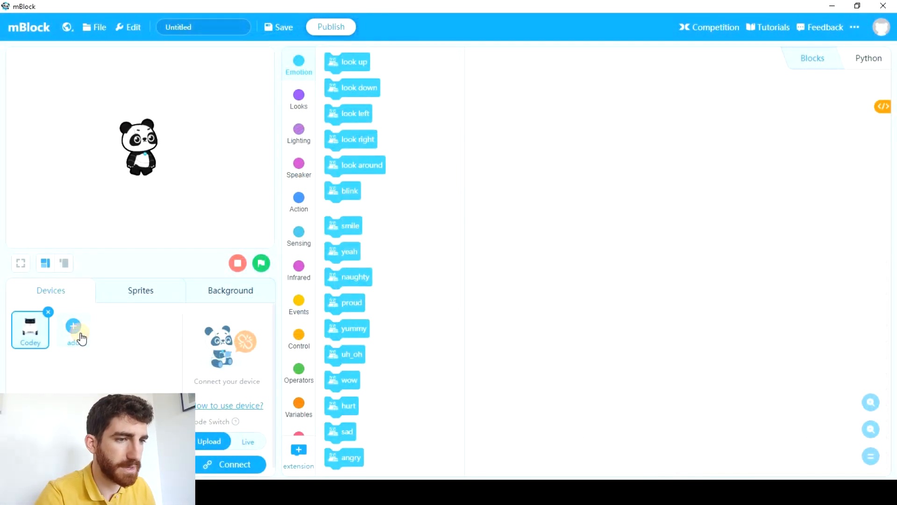
Add an Arduino Uno from the device library and delete the Codey device
left_click(73, 327)
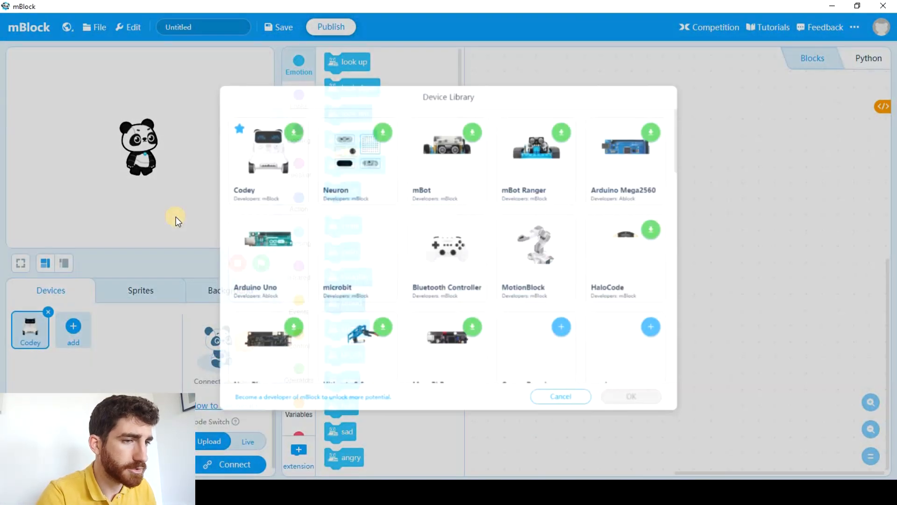
left_click(236, 246)
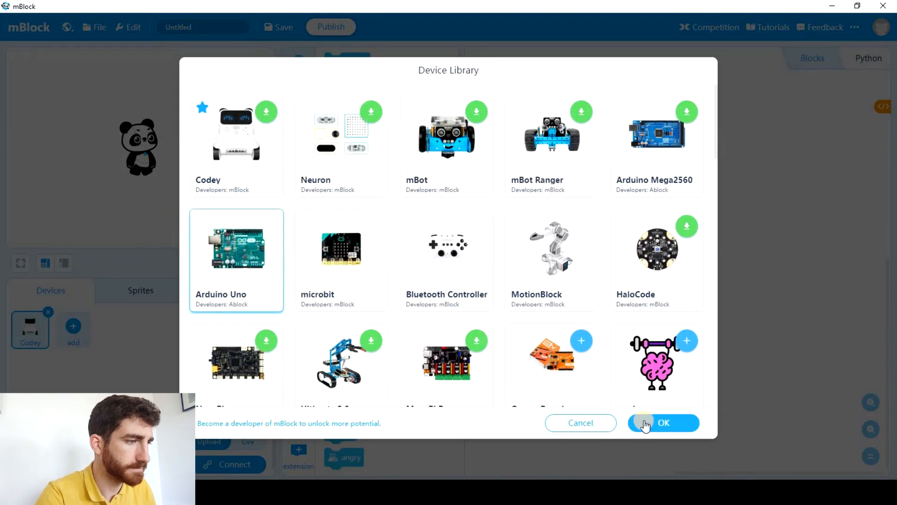
left_click(663, 422)
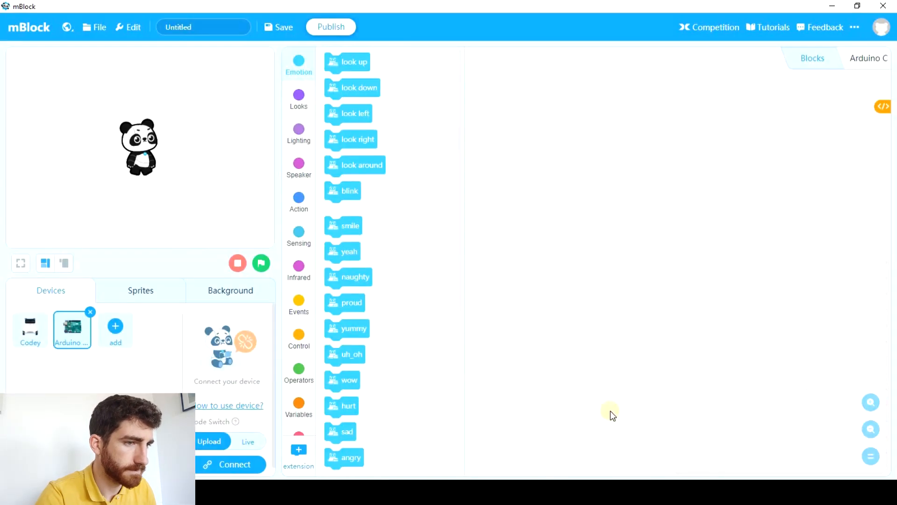
left_click(30, 329)
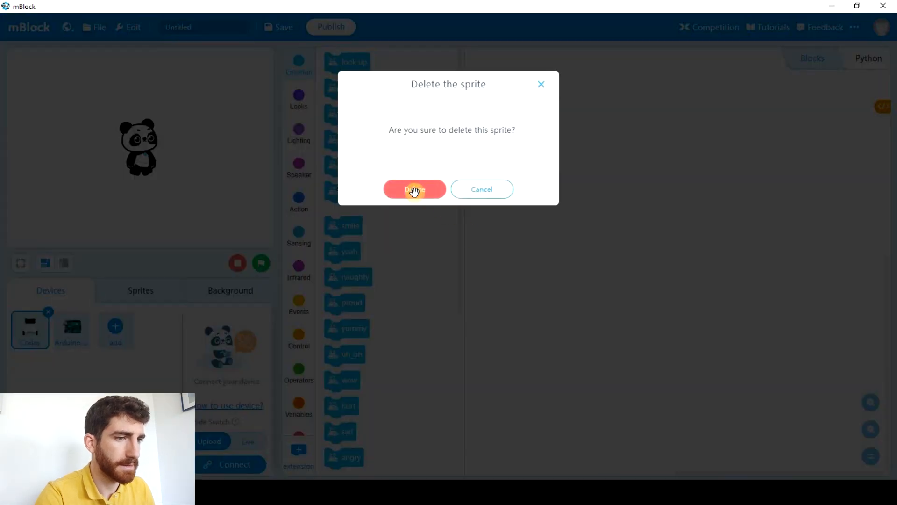
left_click(414, 190)
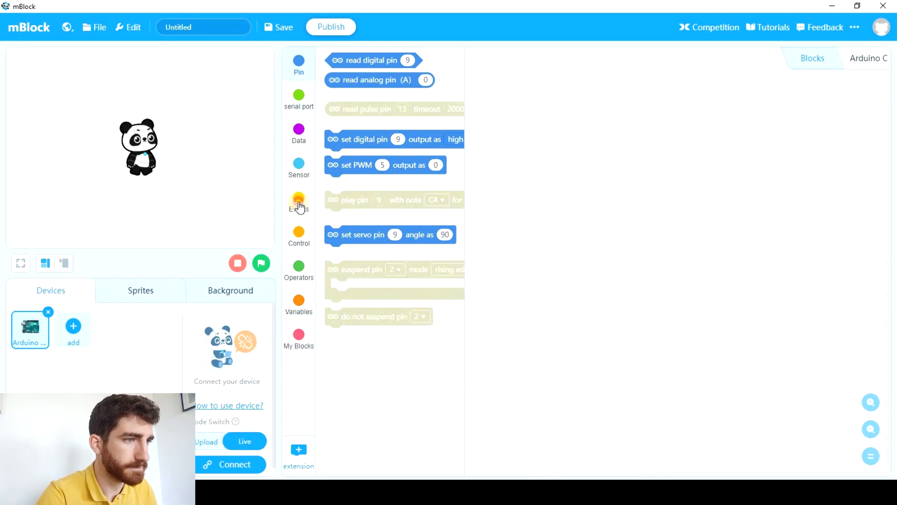
Under a green-flag hat, set digital pin 5 high and duplicated pin blocks 6 and 7 low
left_click(298, 200)
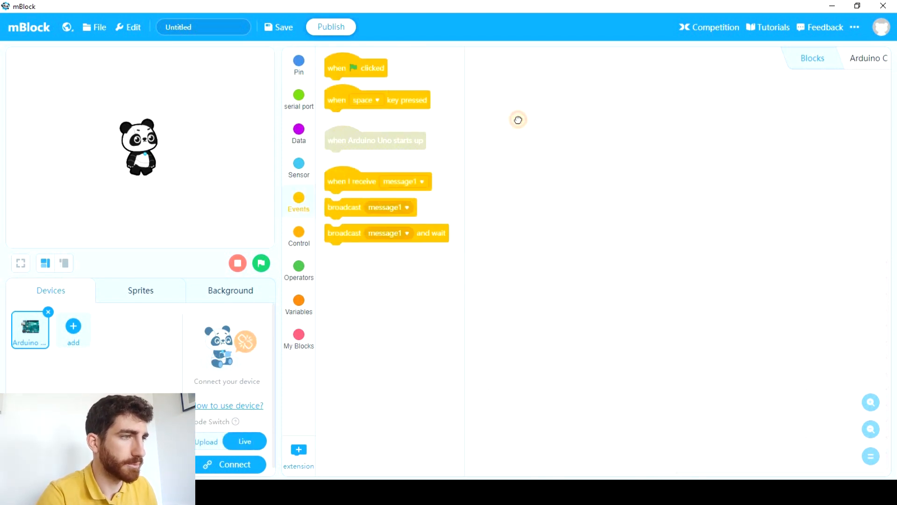
left_click_drag(355, 67, 555, 113)
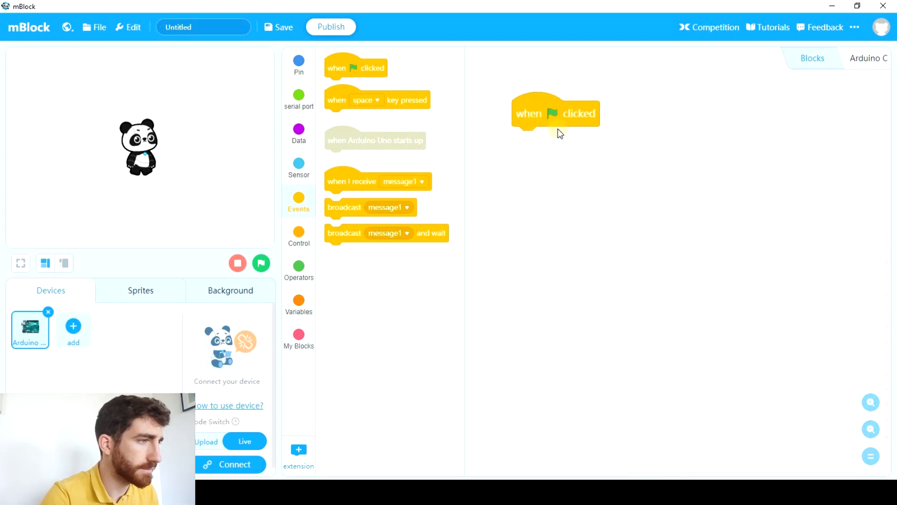
mouse_move(515, 251)
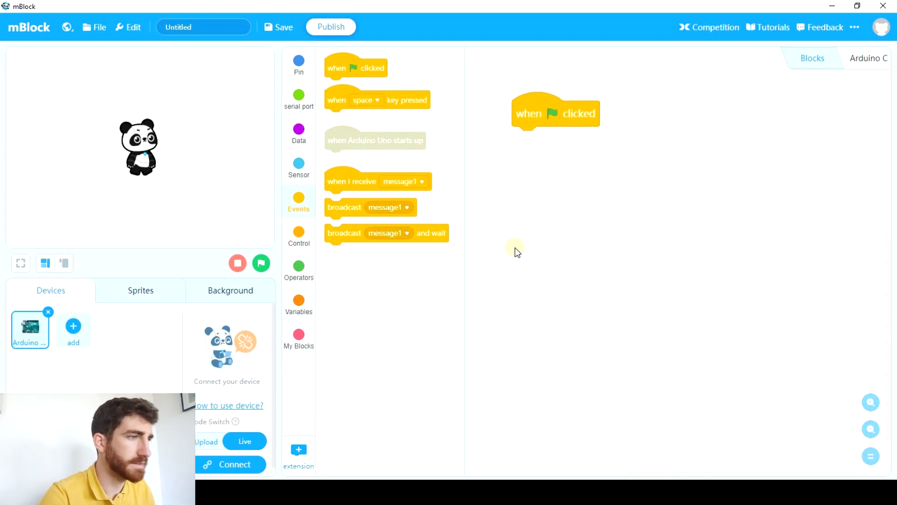
mouse_move(299, 63)
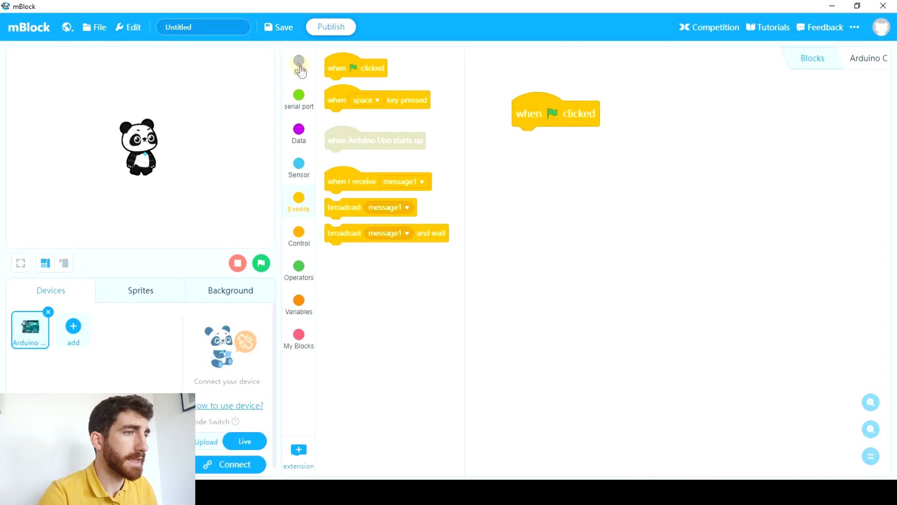
left_click(299, 62)
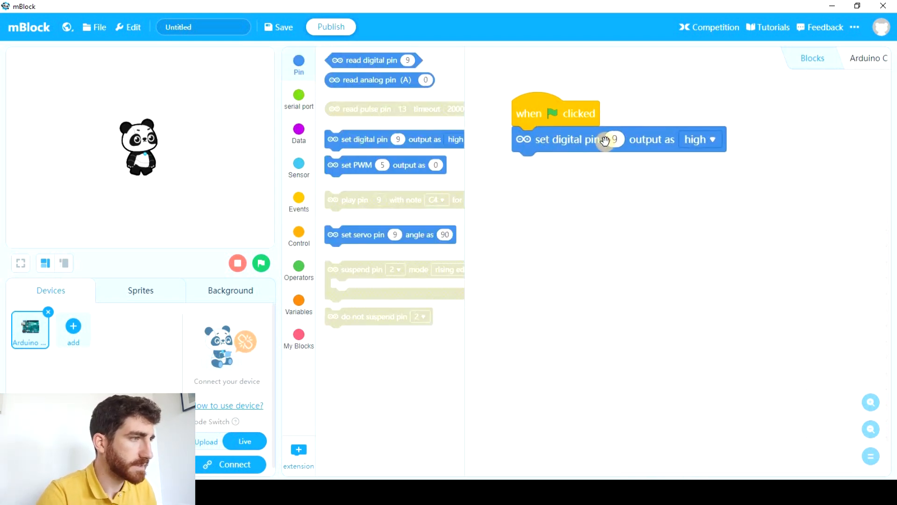
left_click(614, 139)
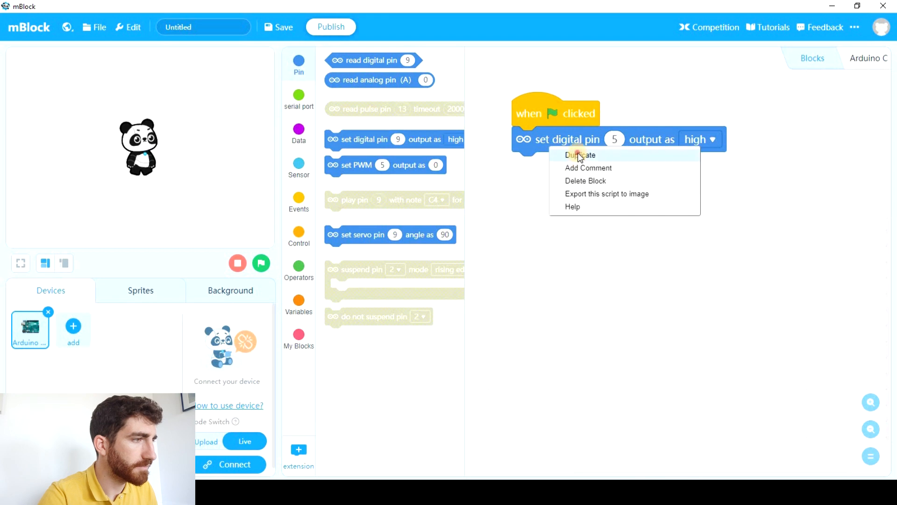
left_click(580, 155)
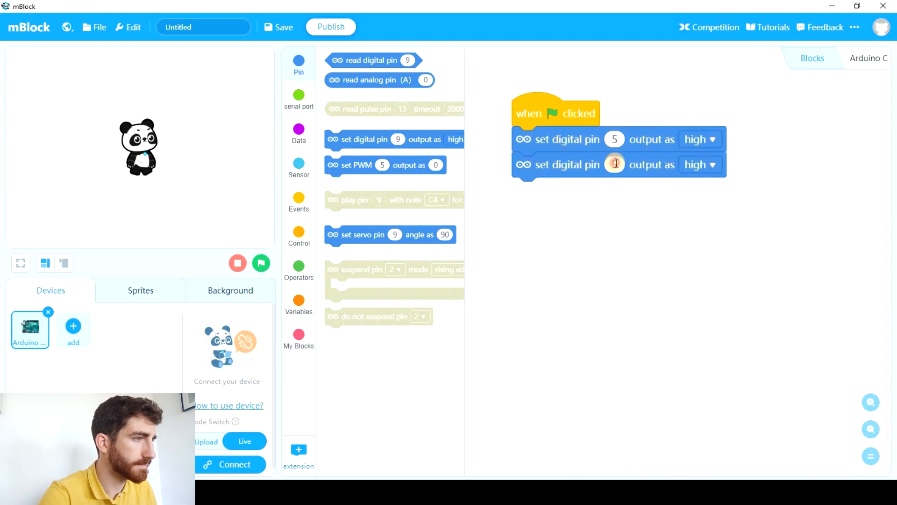
left_click(699, 165)
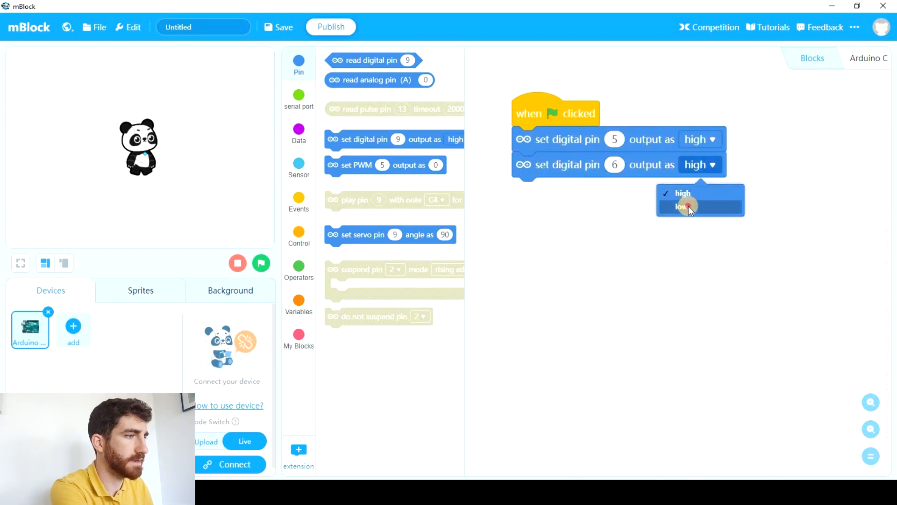
left_click(681, 206)
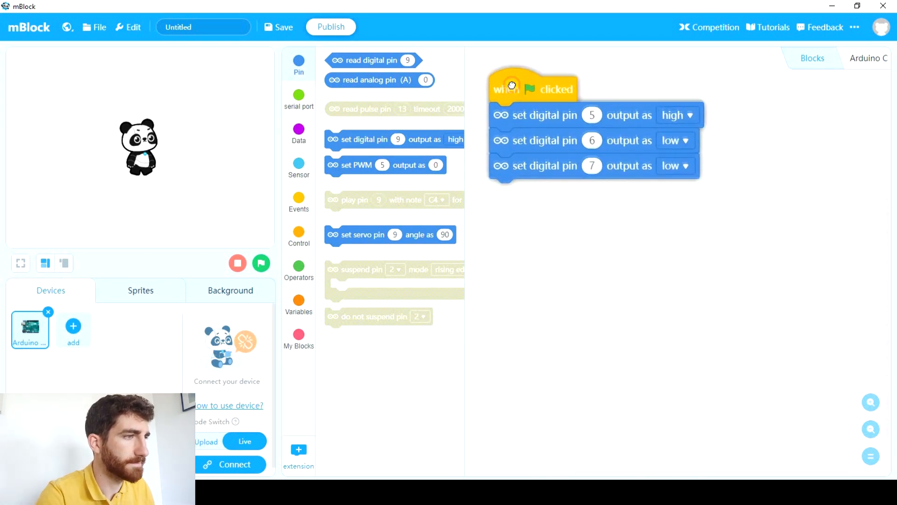
Add wait 5, then groups setting pin 6 high and pin 7 high with 1 and 5 second waits
left_click(298, 232)
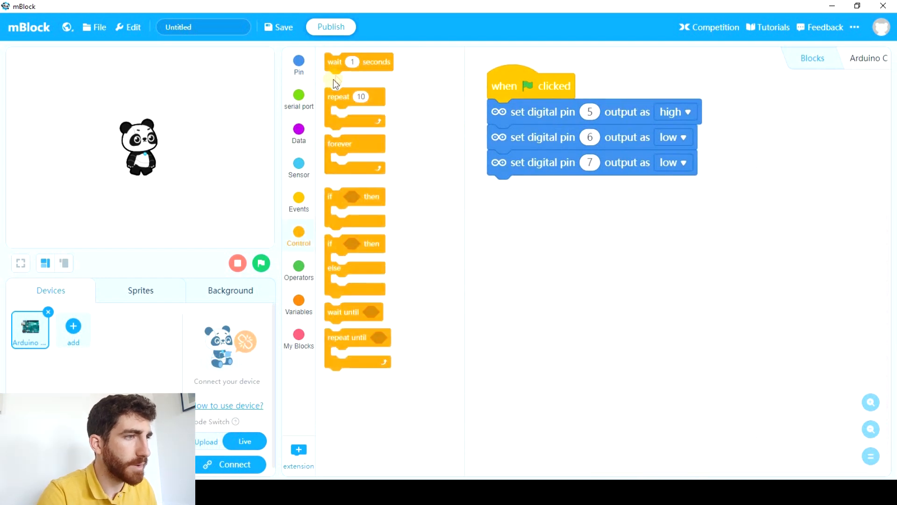
left_click_drag(348, 61, 526, 188)
type("5")
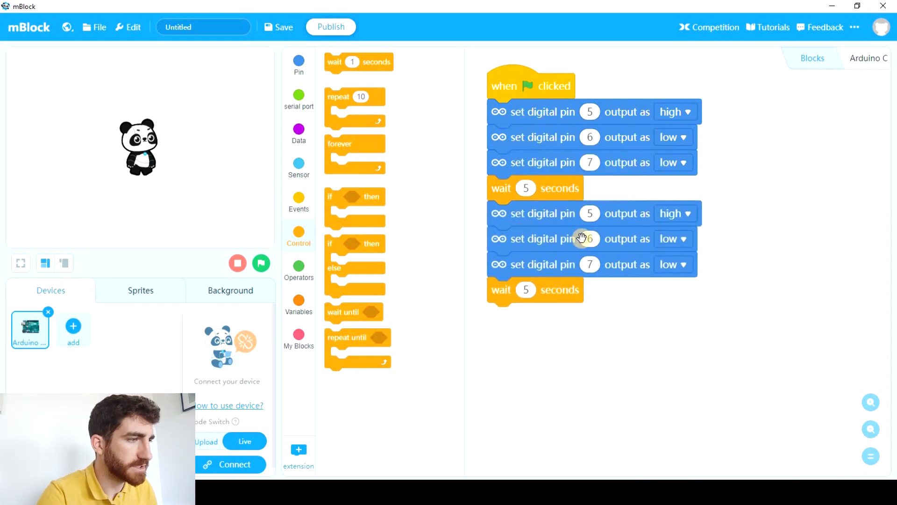
left_click(673, 238)
type("1")
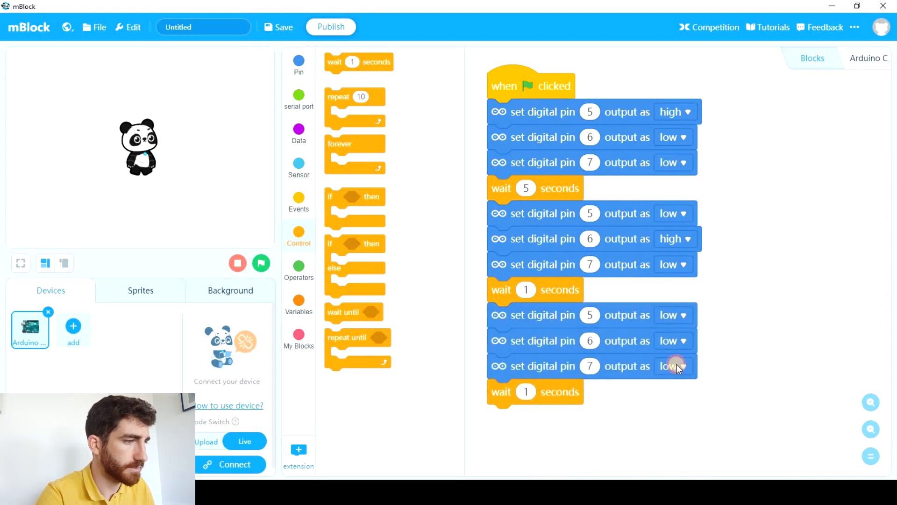
left_click(674, 366)
type("5")
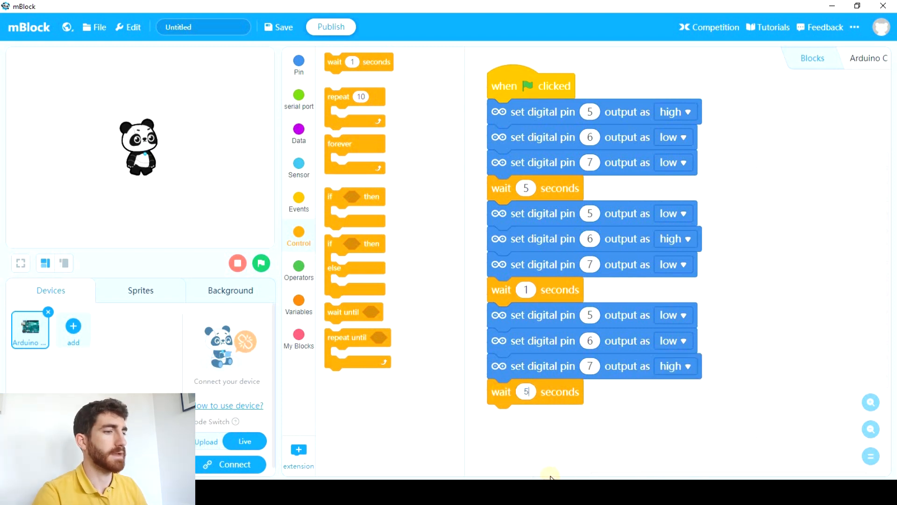
mouse_move(527, 394)
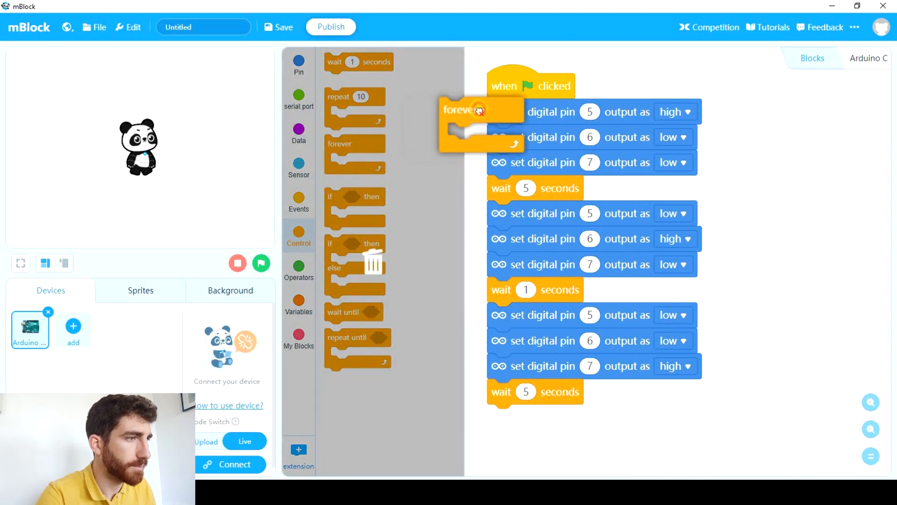
Wrap all the pin and wait blocks inside a forever loop under the green-flag hat
left_click_drag(461, 110, 510, 112)
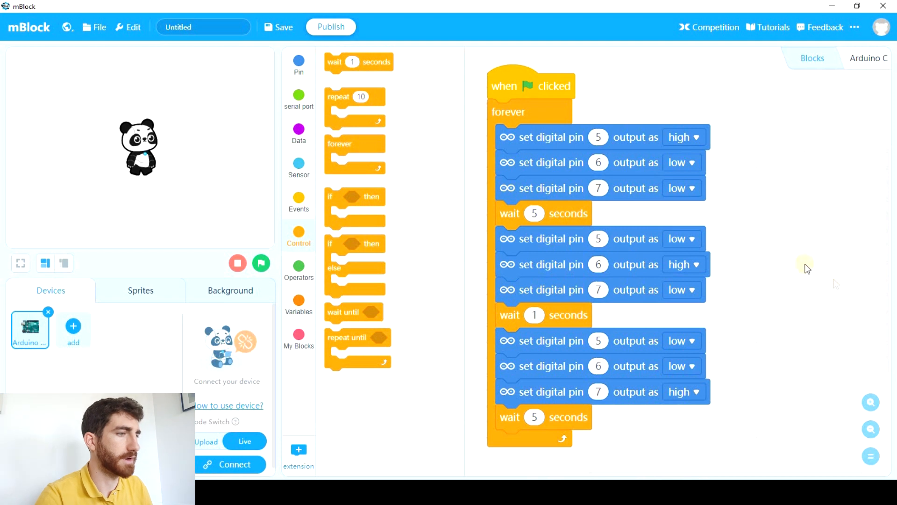
mouse_move(567, 162)
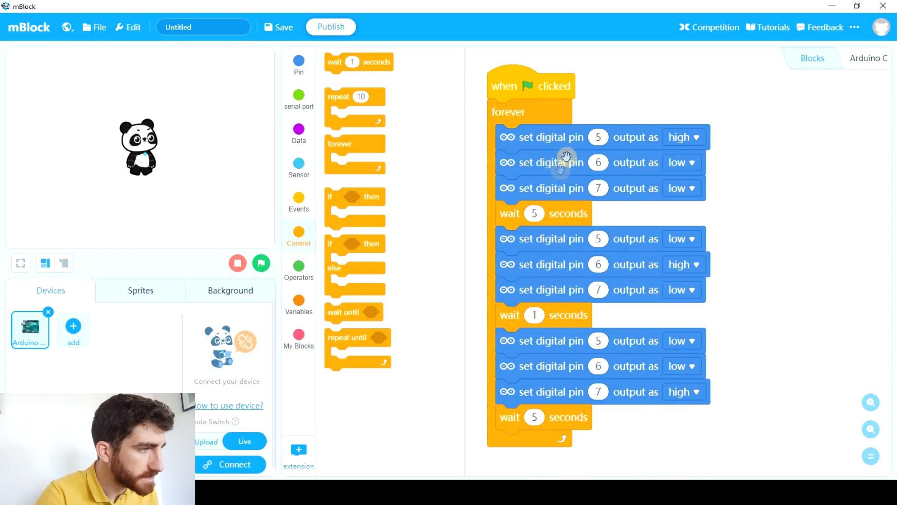
mouse_move(583, 281)
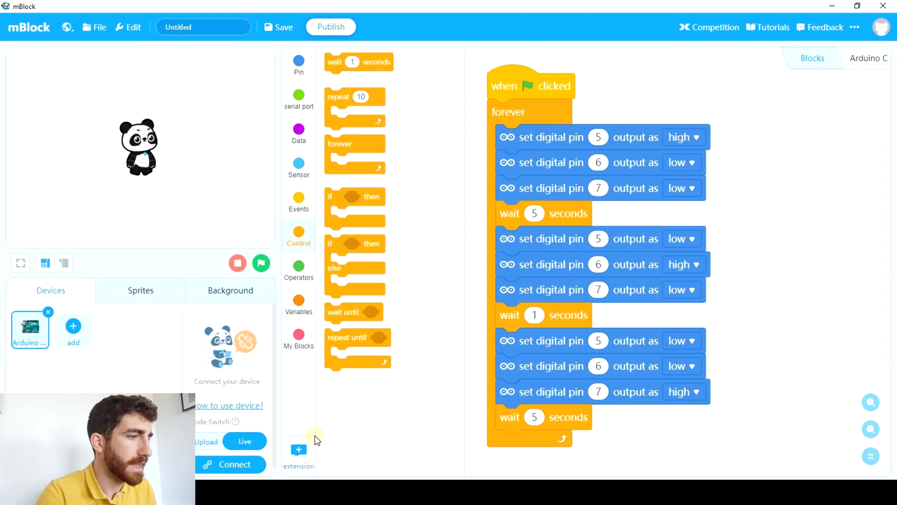
Connect the board on COM5 and install the online firmware update on the Arduino Uno
left_click(231, 465)
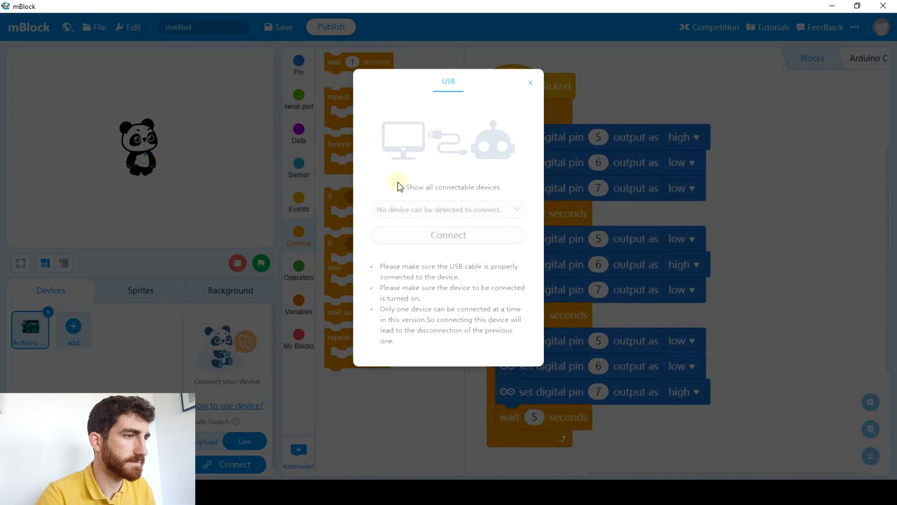
left_click(396, 187)
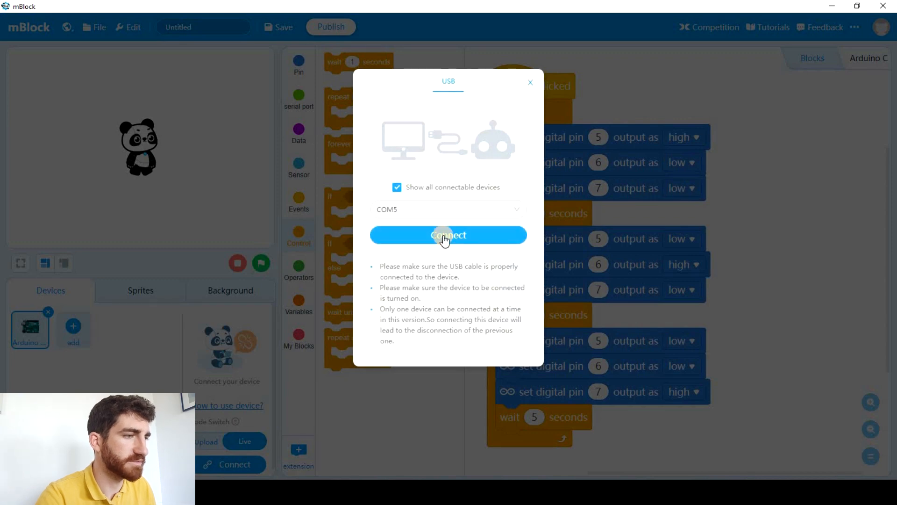
left_click(448, 234)
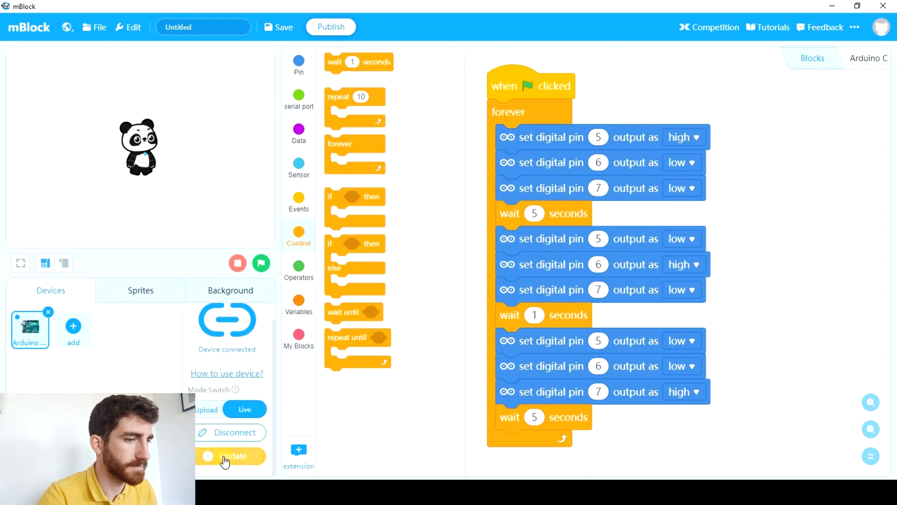
left_click(233, 456)
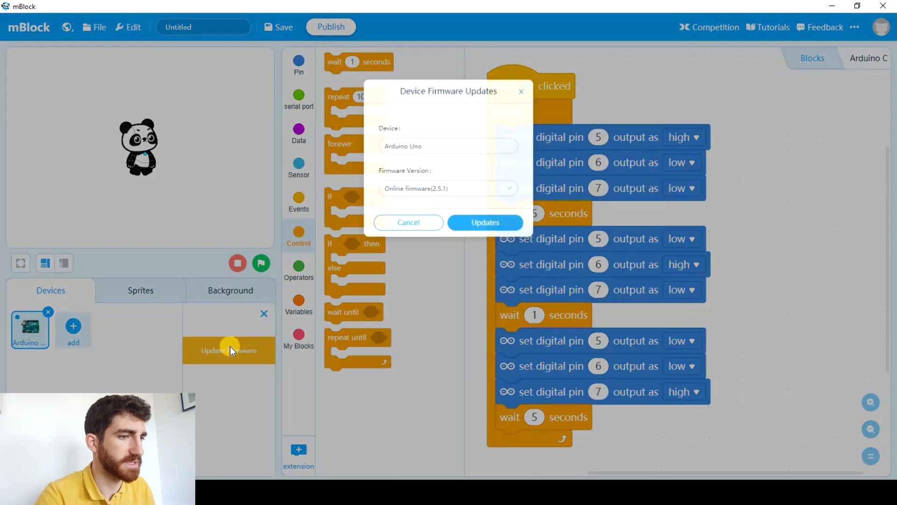
left_click(484, 223)
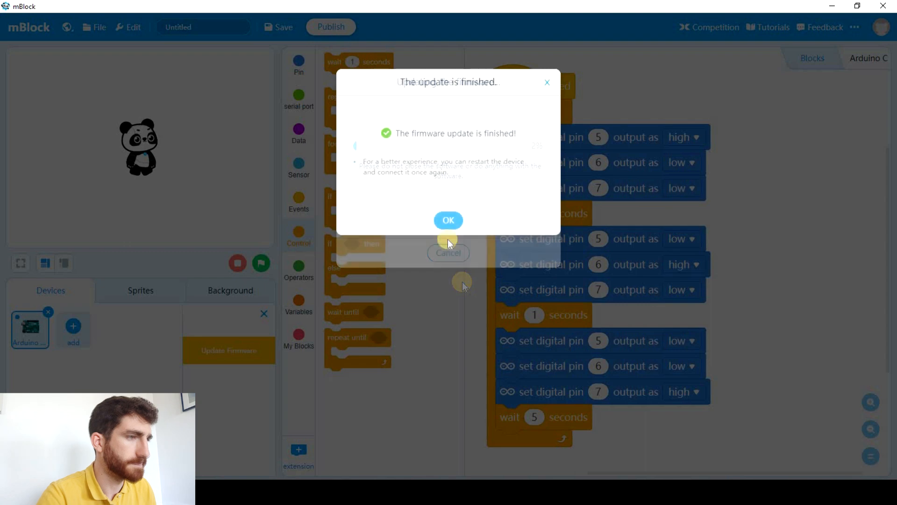
left_click(447, 221)
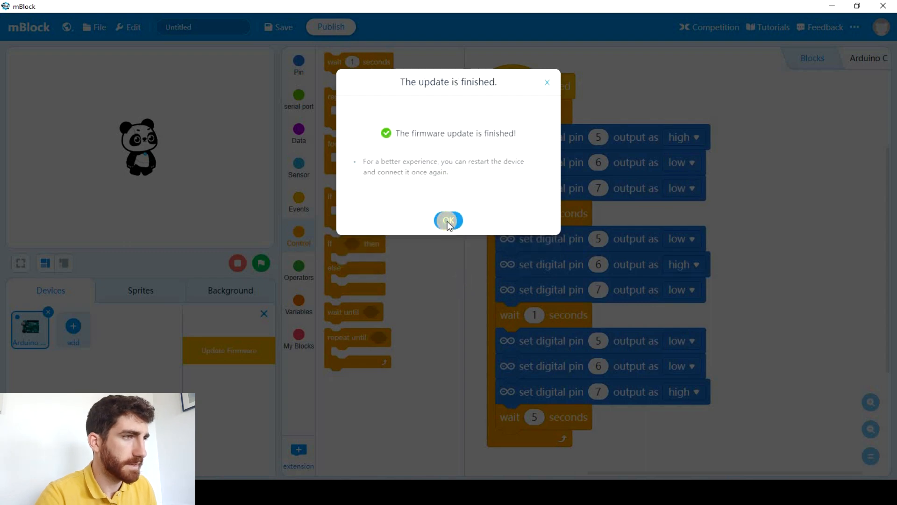
left_click(449, 221)
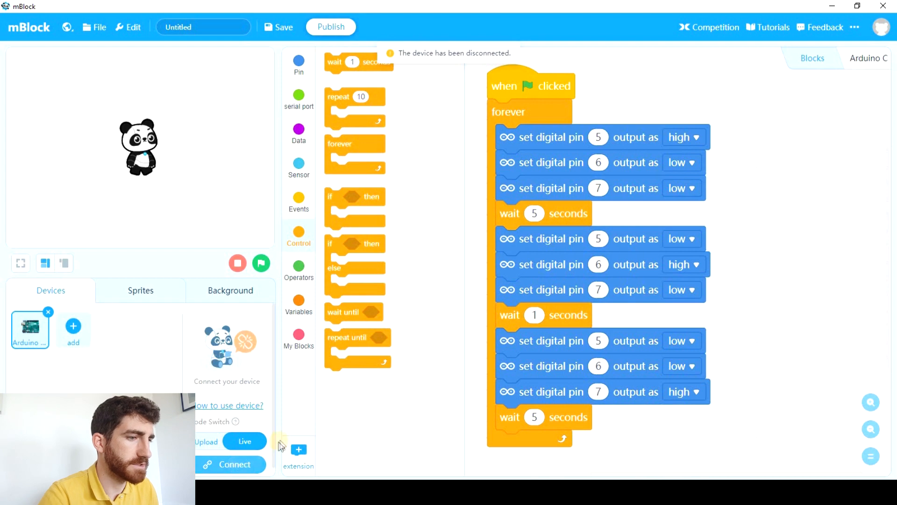
Reconnect the Arduino Uno on COM5 after the firmware update
left_click(230, 465)
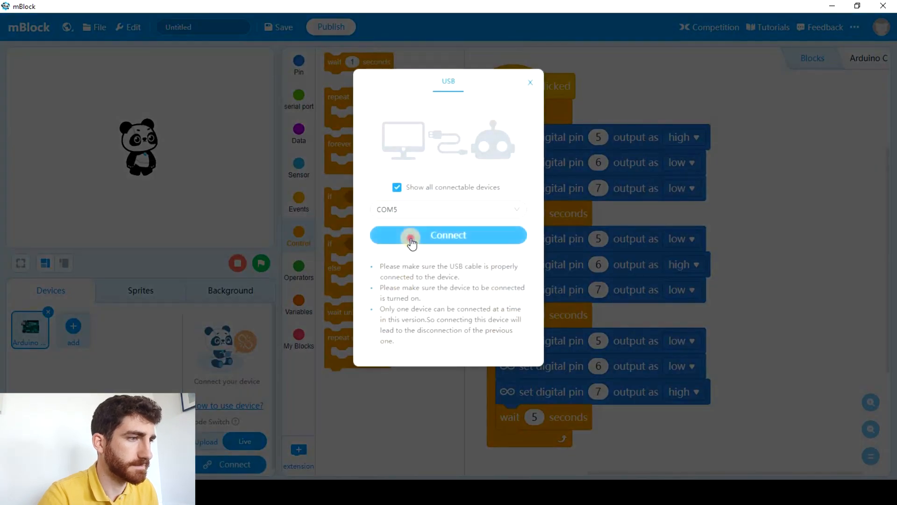
left_click(448, 236)
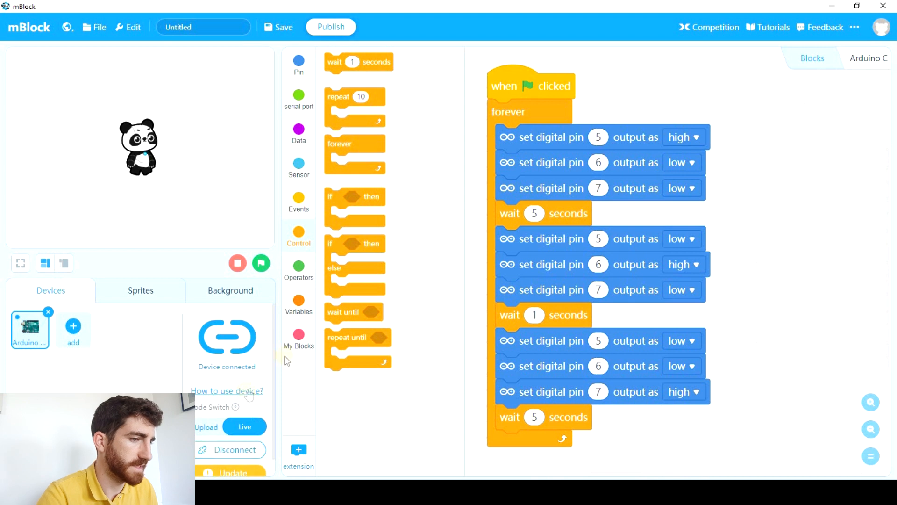
mouse_move(436, 247)
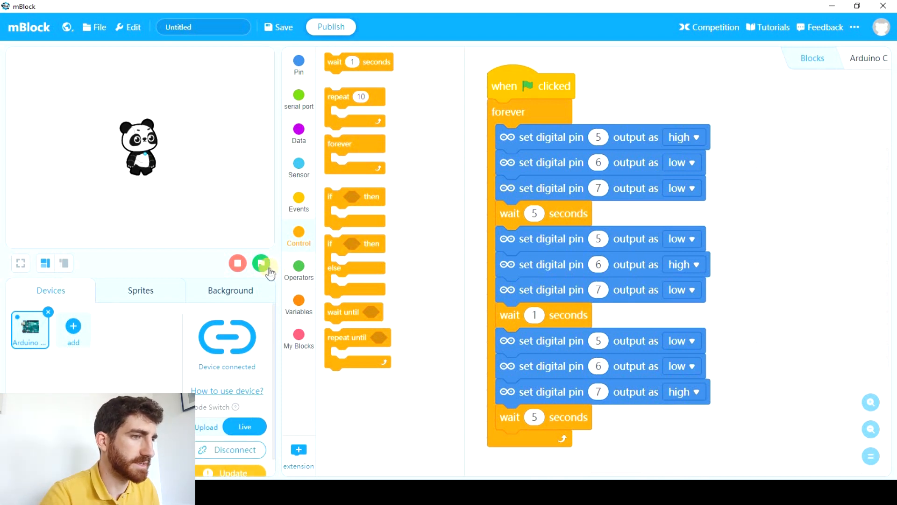
Start the script with the green flag so the breadboard's green LED lights up
left_click(261, 264)
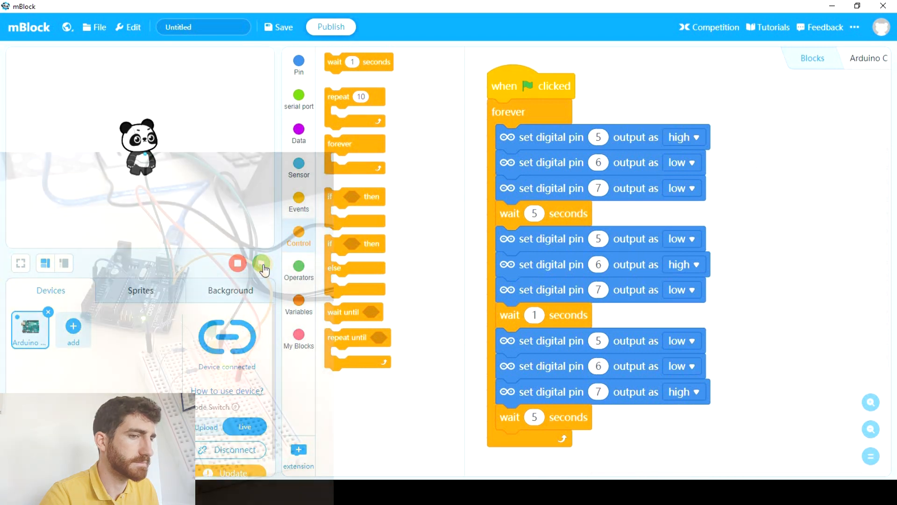
left_click(263, 267)
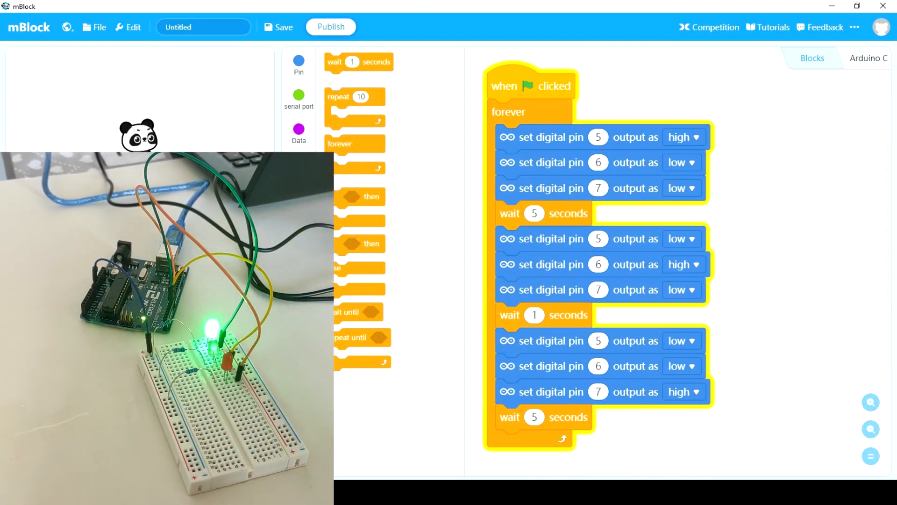
mouse_move(432, 288)
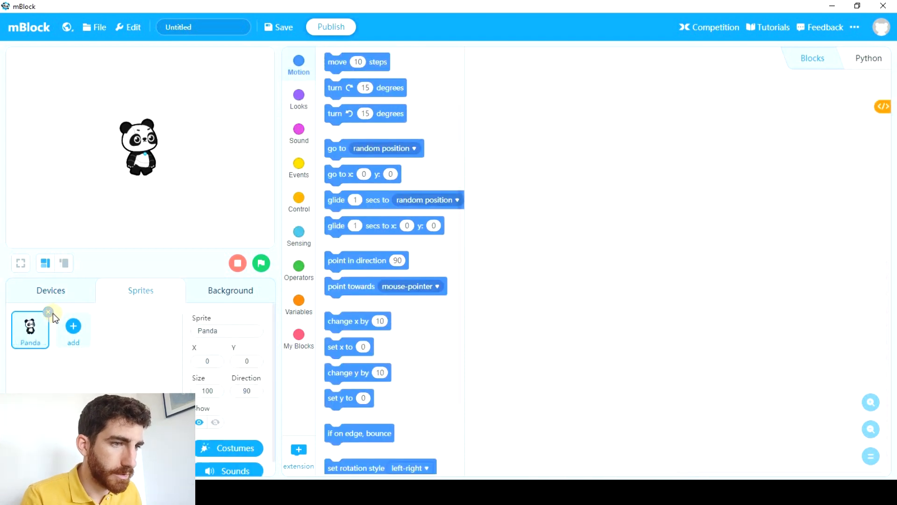
Delete the Panda sprite and add Police1 found by searching 'poli' in the sprite library
left_click(48, 312)
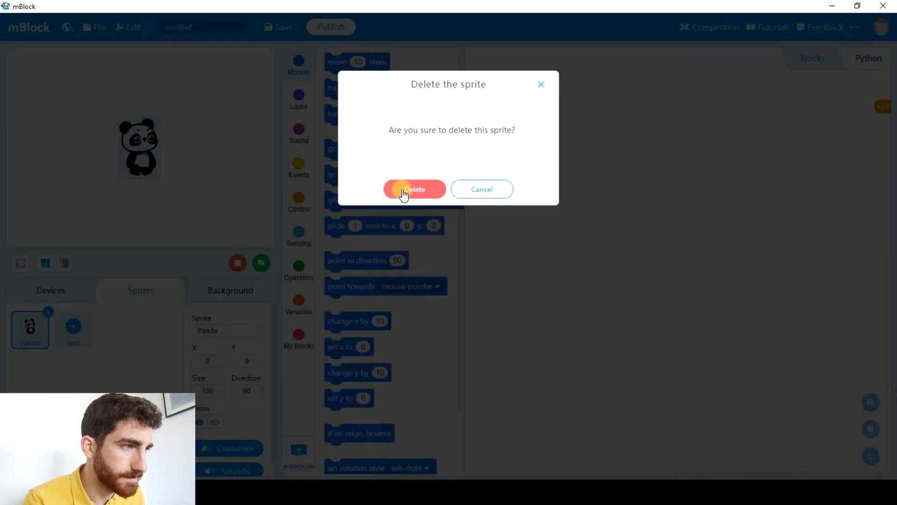
left_click(414, 189)
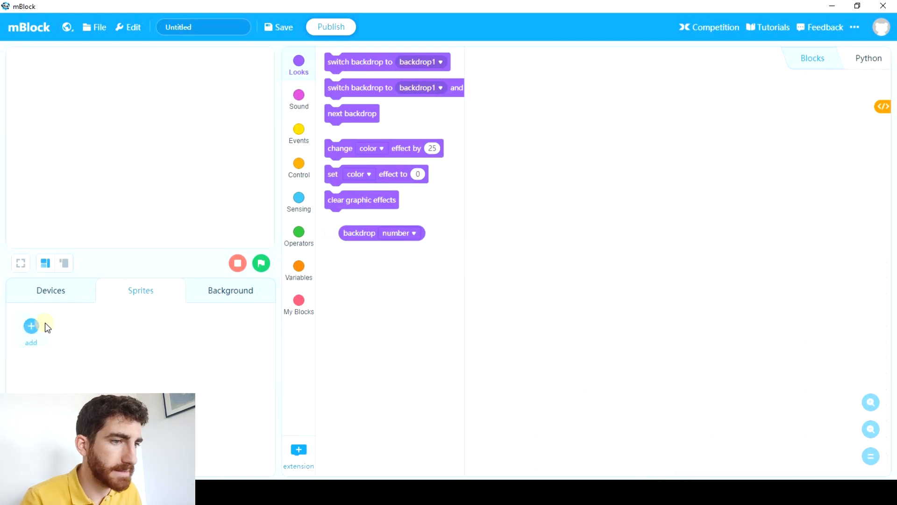
left_click(31, 325)
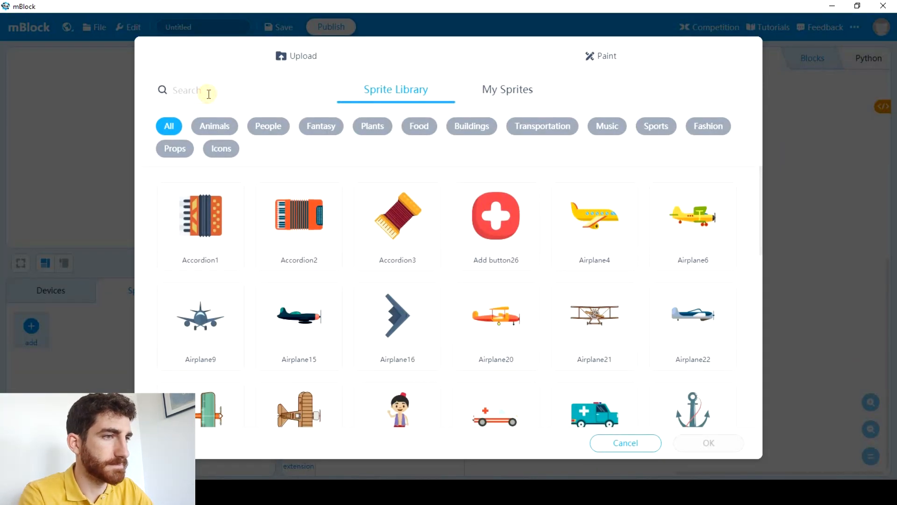
type("poli")
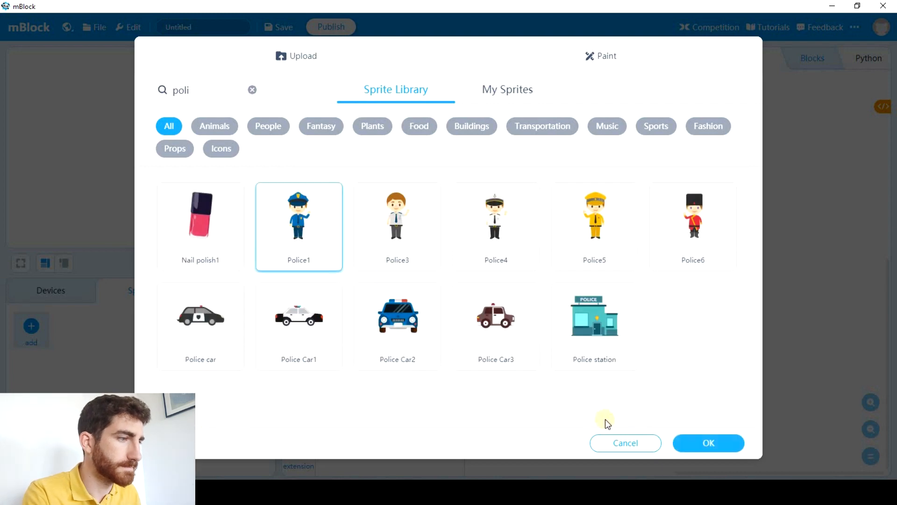
left_click(708, 442)
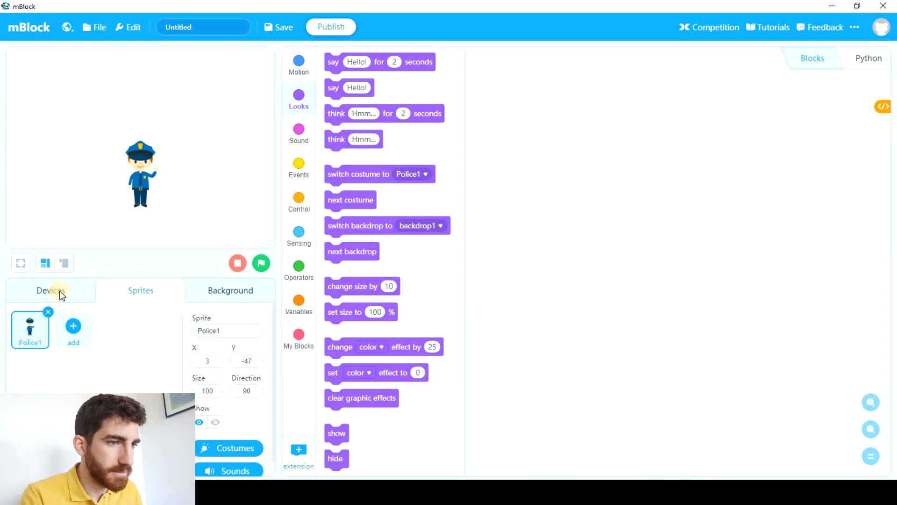
Insert broadcast blocks after each light group set to green, a new yellow message, and red
left_click(50, 289)
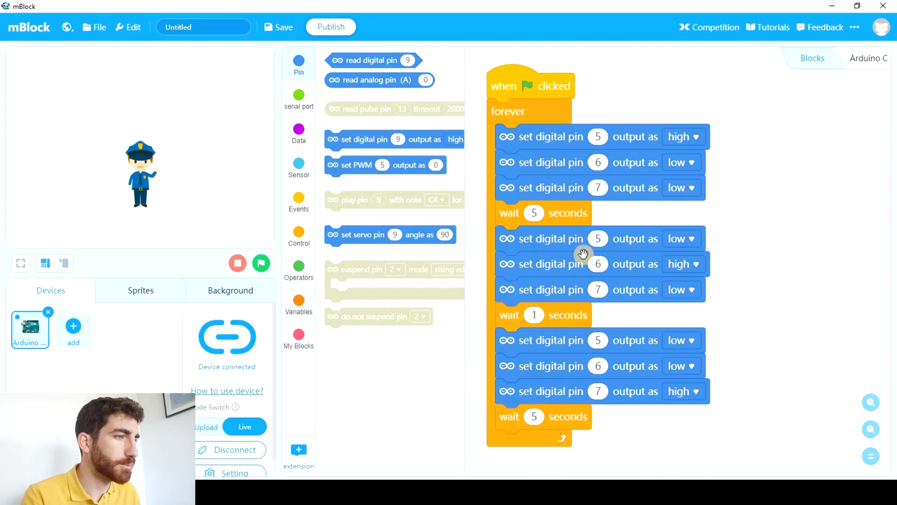
mouse_move(161, 148)
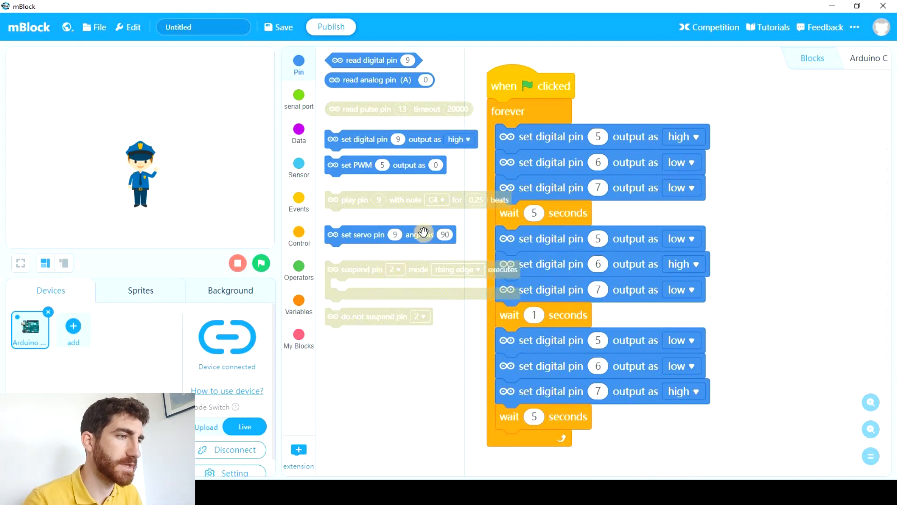
left_click(299, 202)
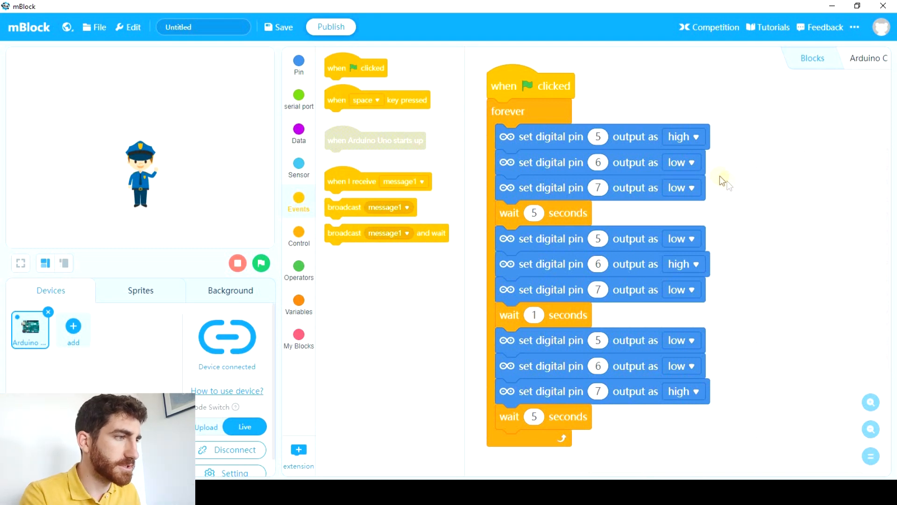
mouse_move(534, 218)
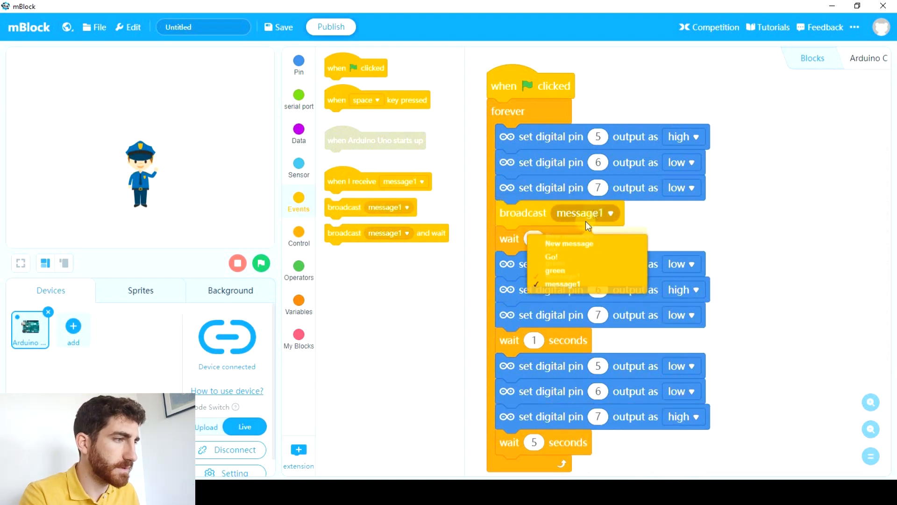
left_click(556, 271)
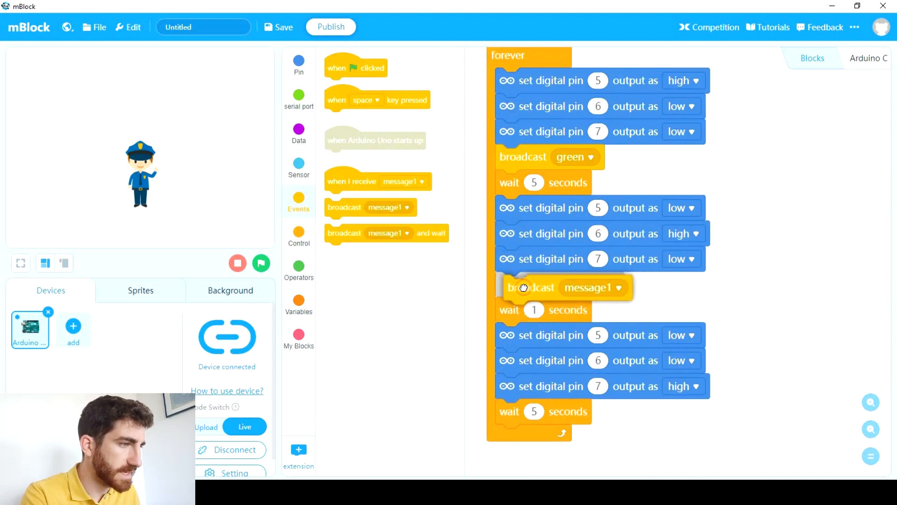
left_click(610, 287)
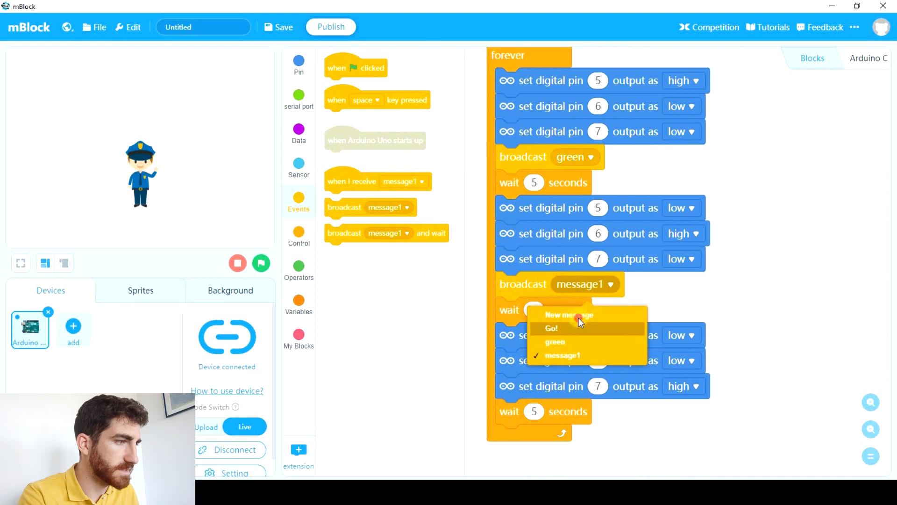
left_click(569, 314)
type("yellow")
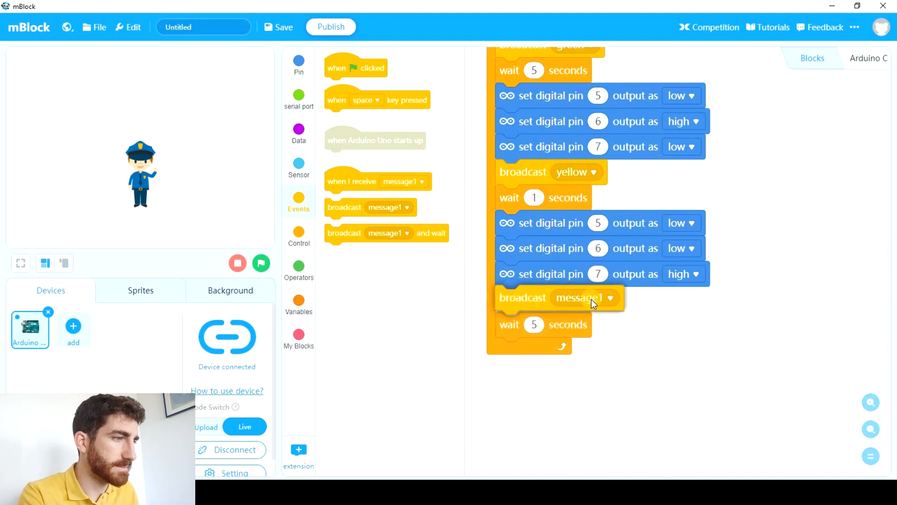
left_click(585, 297)
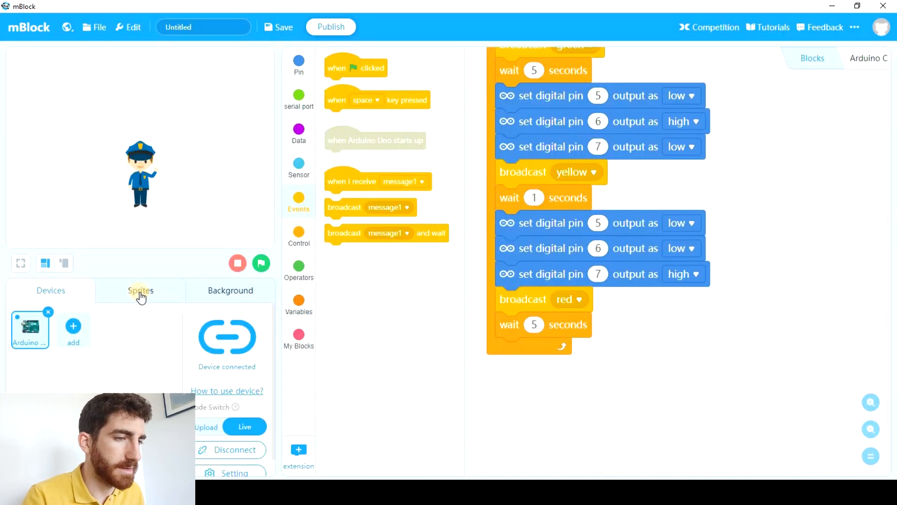
On the policeman sprite, say 'Go' for 2 seconds when receiving green
left_click(140, 290)
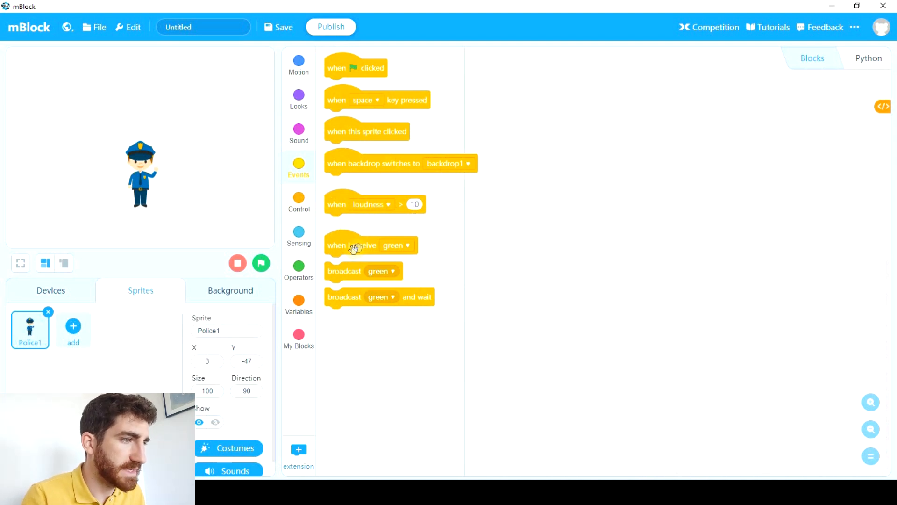
left_click_drag(352, 245, 578, 123)
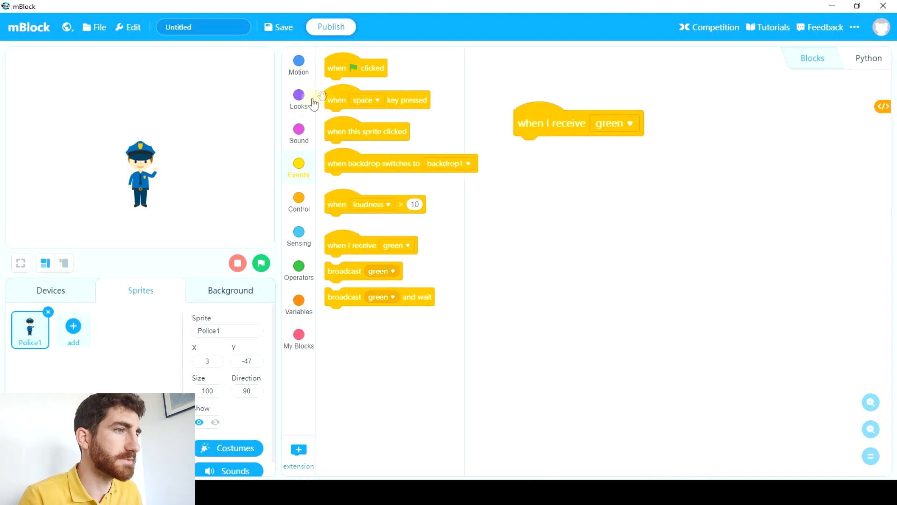
left_click(298, 97)
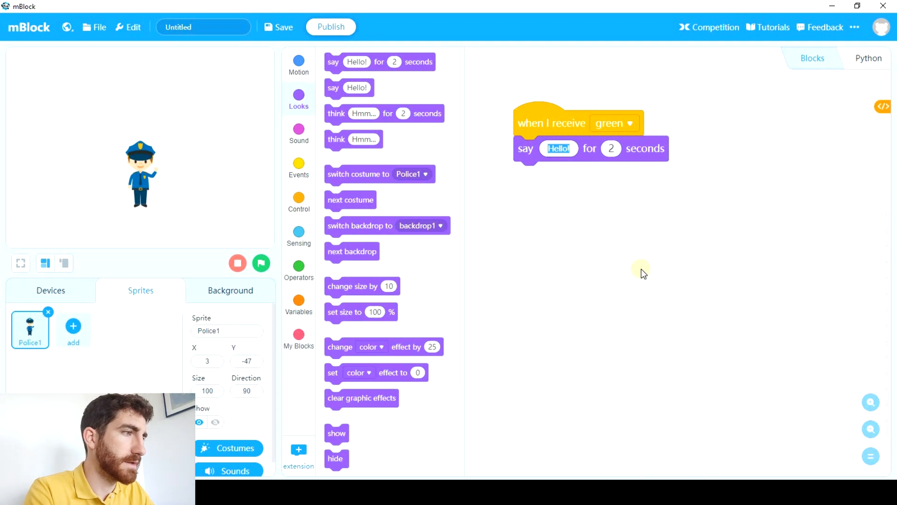
type("Go!")
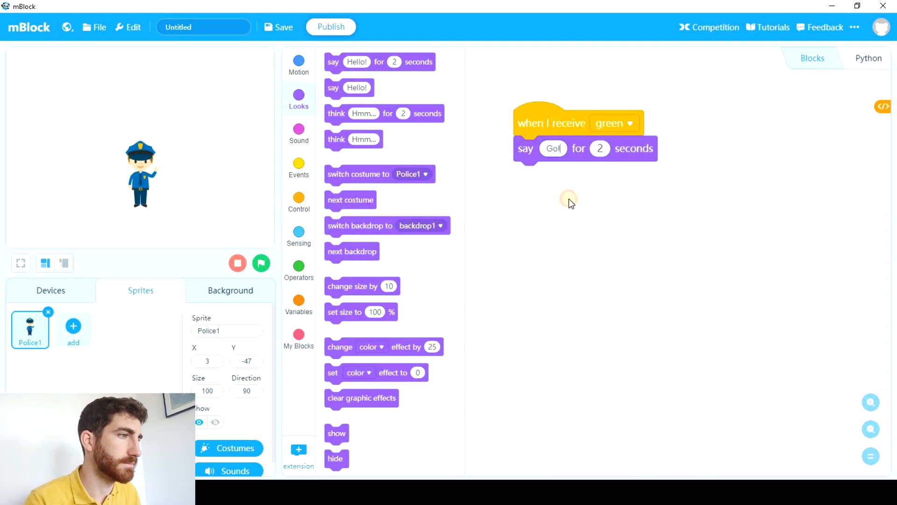
left_click(299, 167)
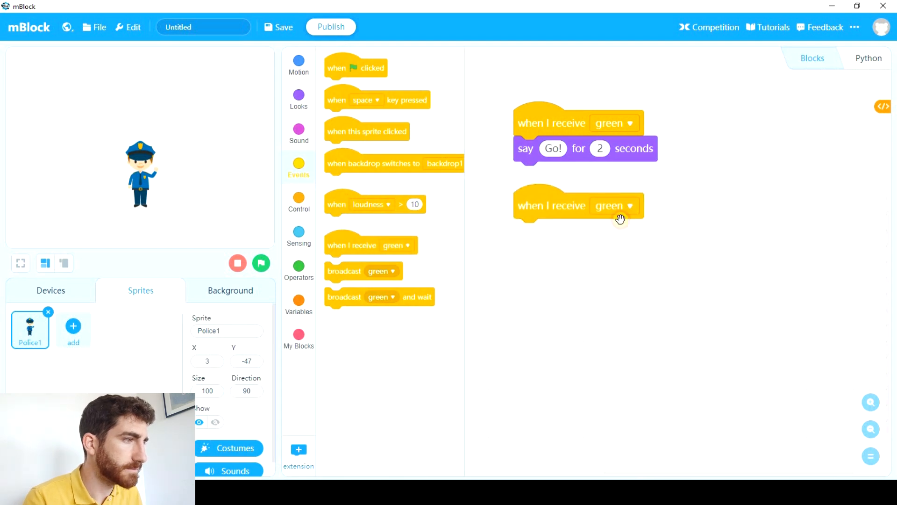
Say 'Be careful' on receiving yellow and add a receive-red script, then run the program
left_click(614, 205)
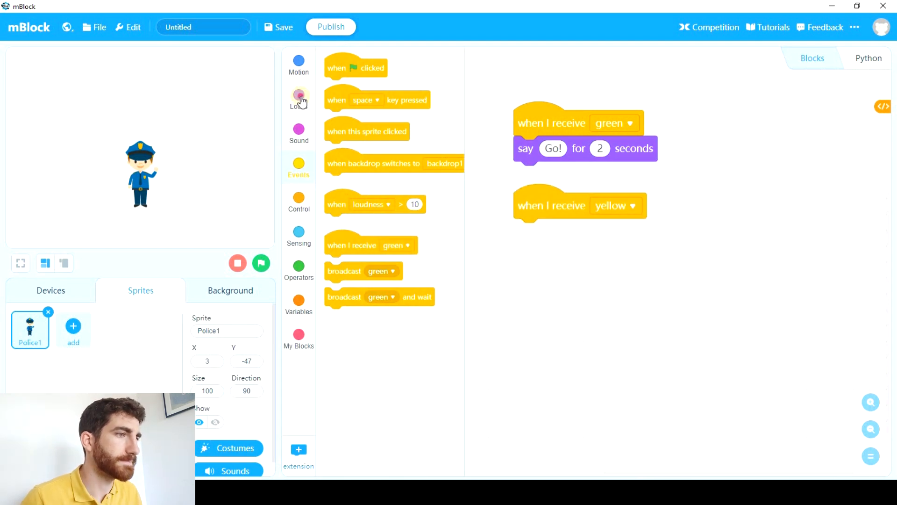
left_click(298, 97)
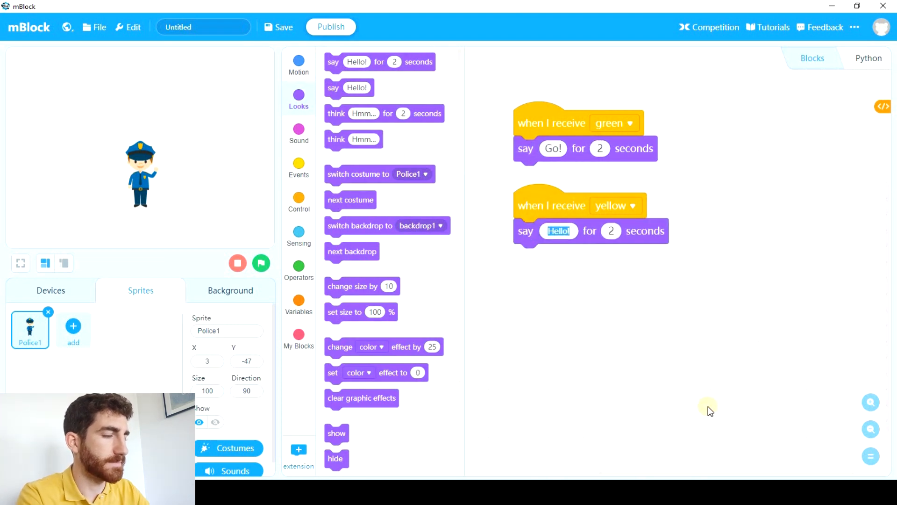
type("Be careful")
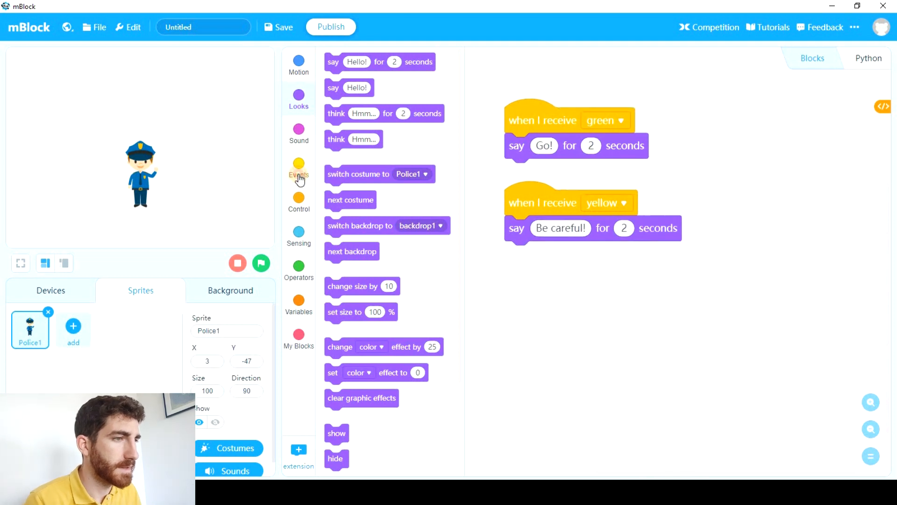
left_click(298, 170)
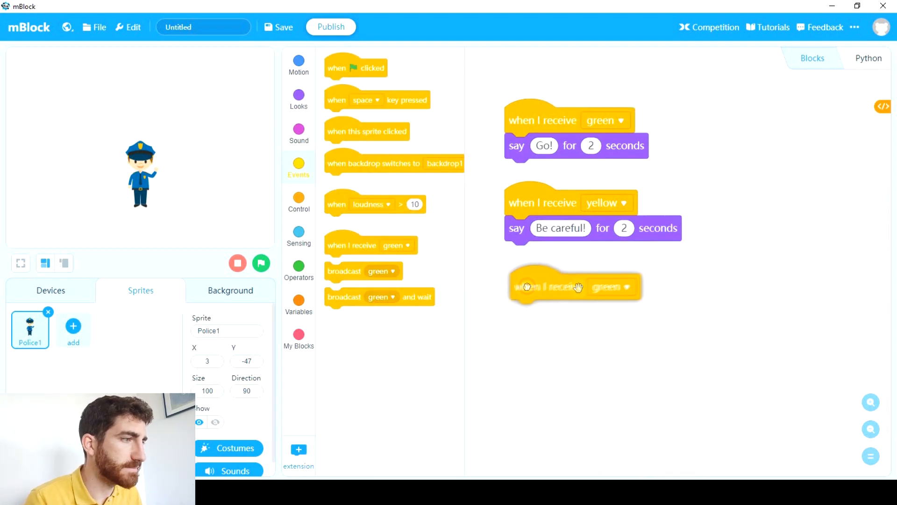
left_click(610, 287)
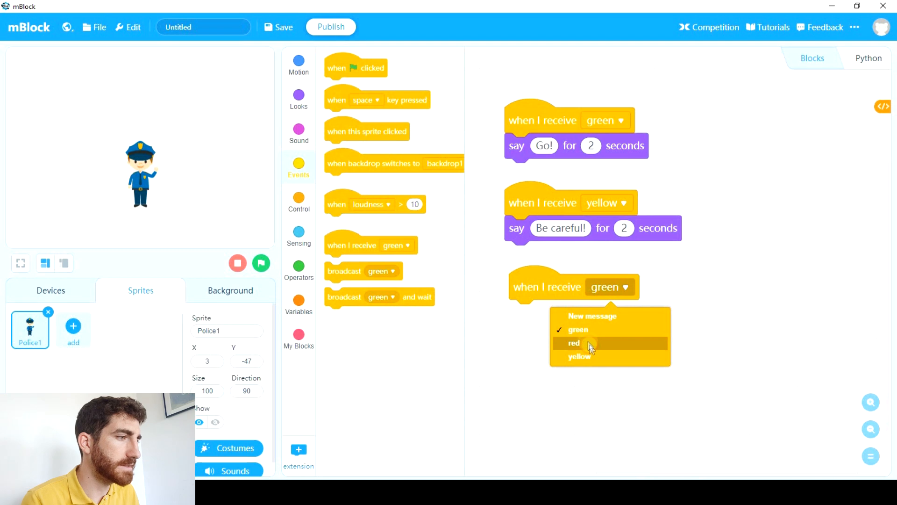
left_click(573, 343)
type("Stop!")
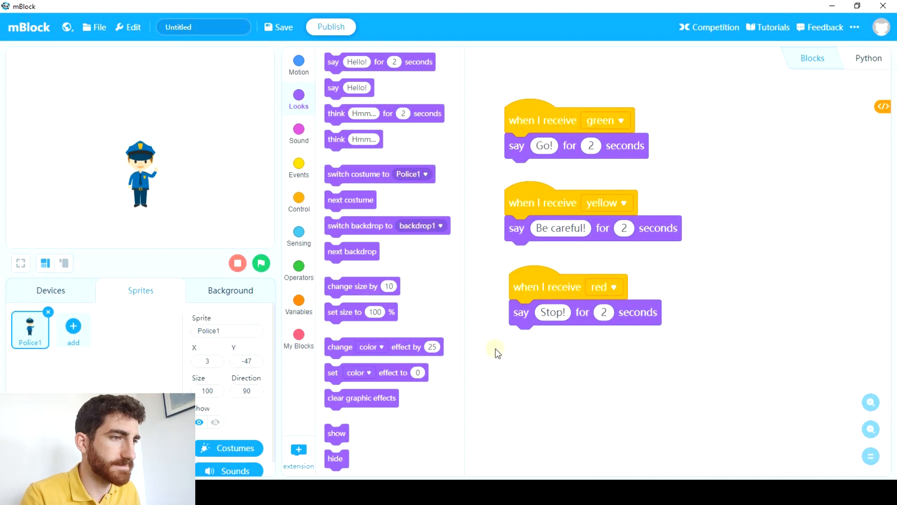
left_click(260, 263)
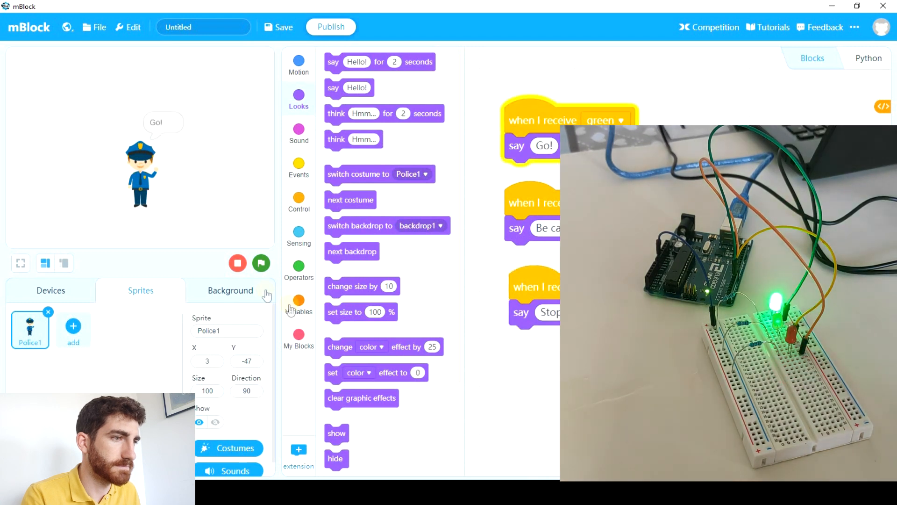
left_click(236, 264)
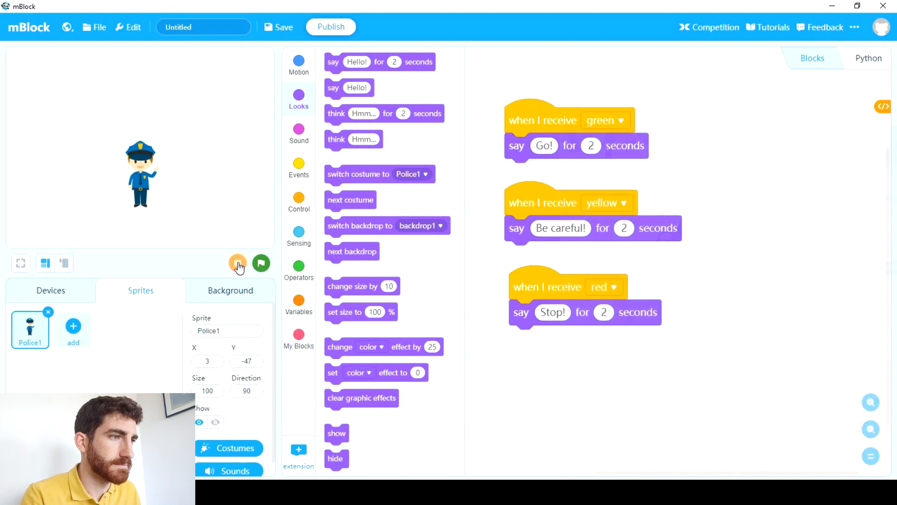
left_click(298, 62)
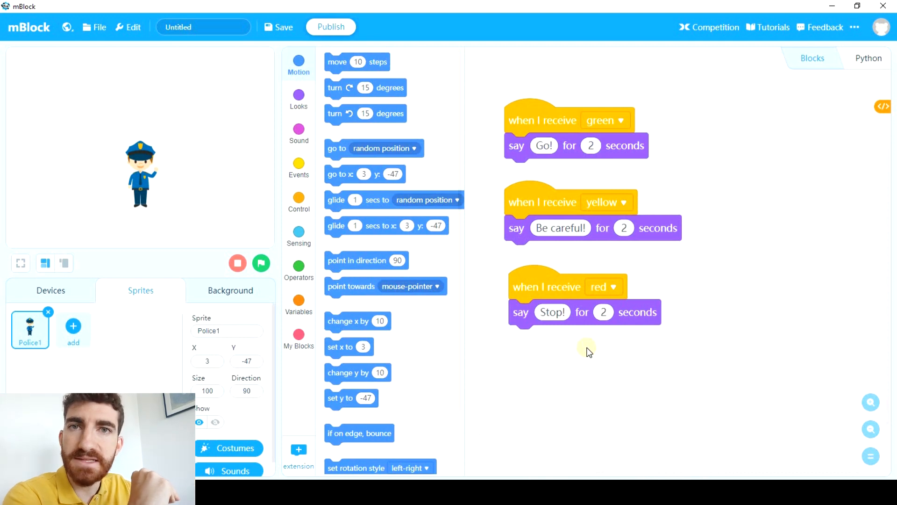
mouse_move(92, 366)
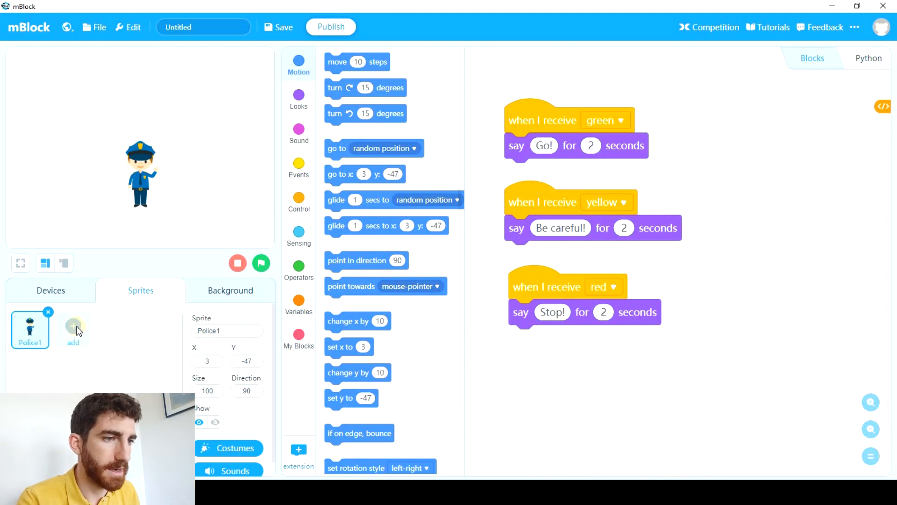
Start a new painted sprite and draw a circle in the middle of the canvas
left_click(73, 326)
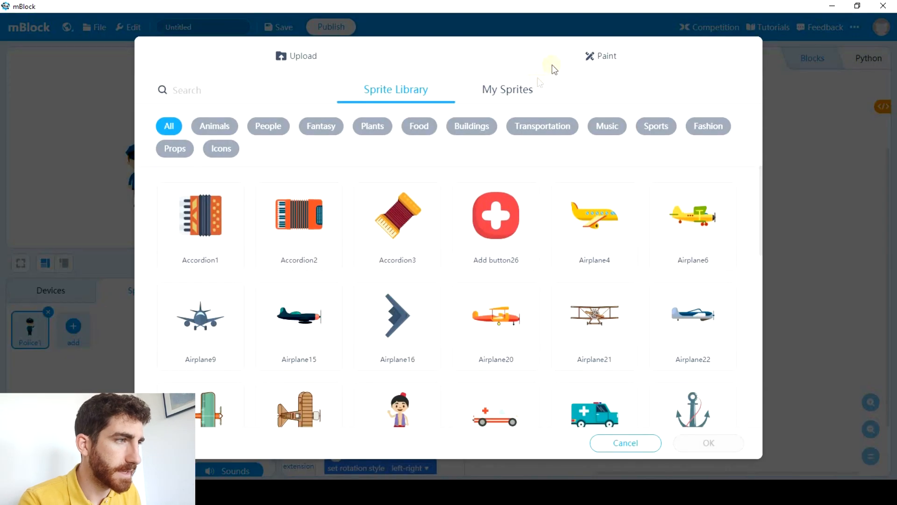
left_click(625, 442)
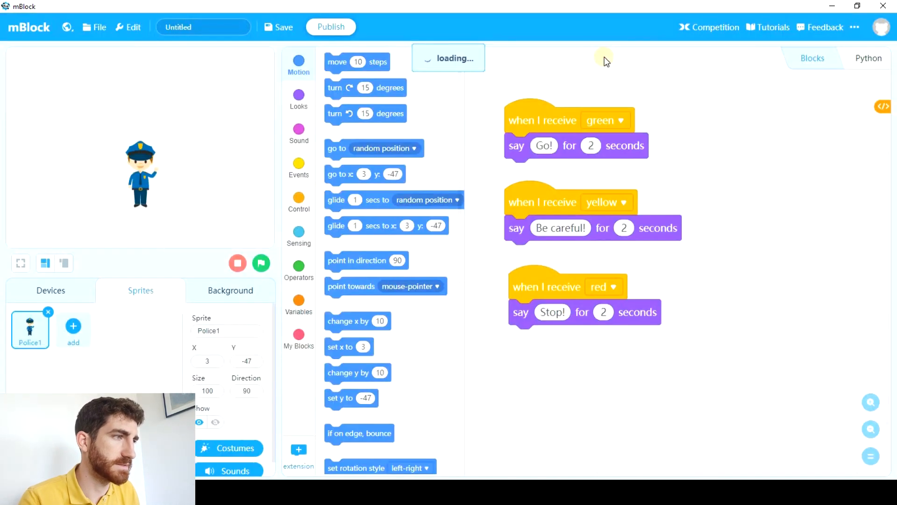
left_click(73, 326)
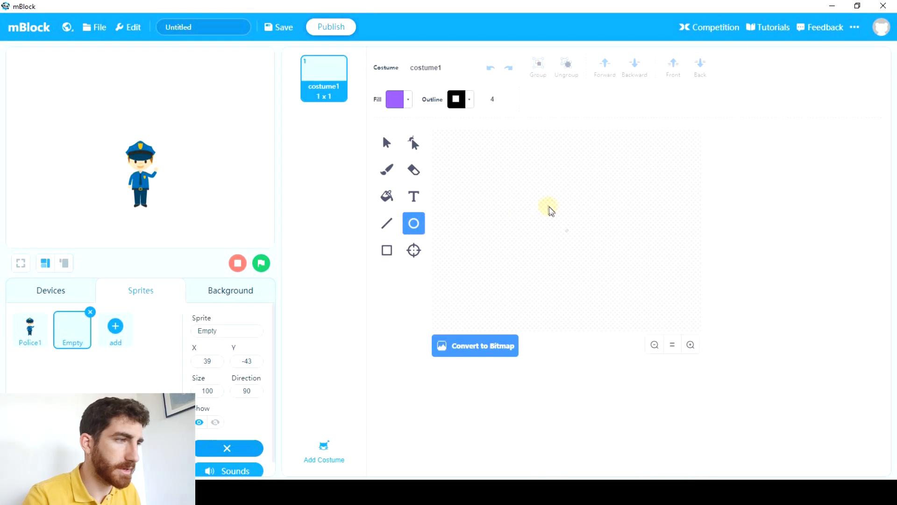
left_click_drag(550, 208, 583, 247)
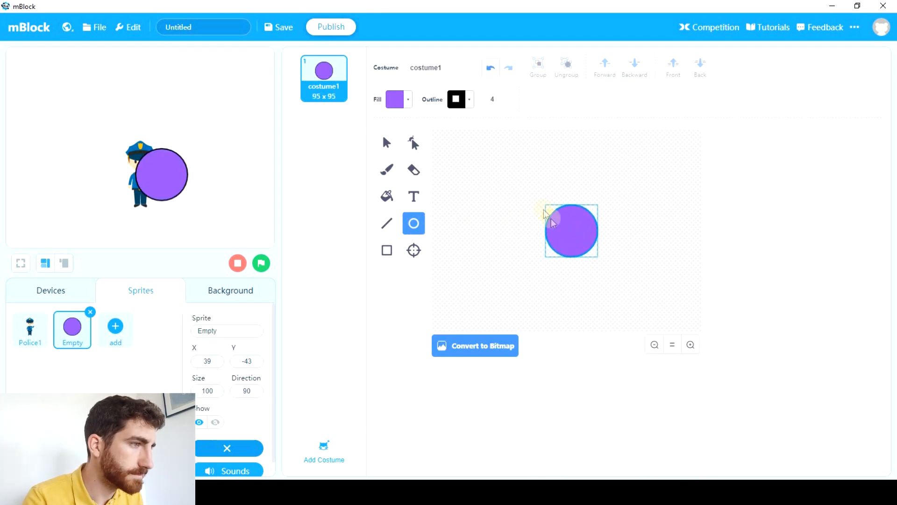
Fill the circle green, name the costume 'green', and recolour the duplicate costume yellow
left_click(394, 99)
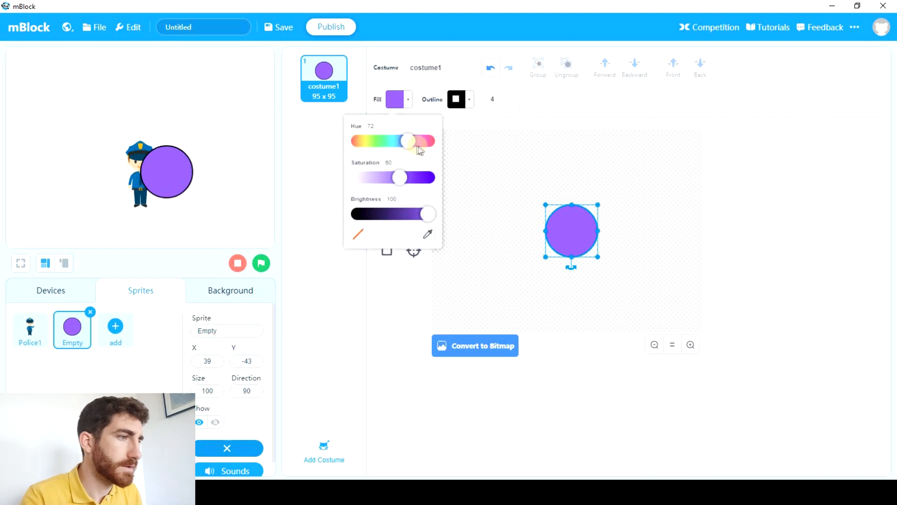
left_click_drag(407, 141, 375, 141)
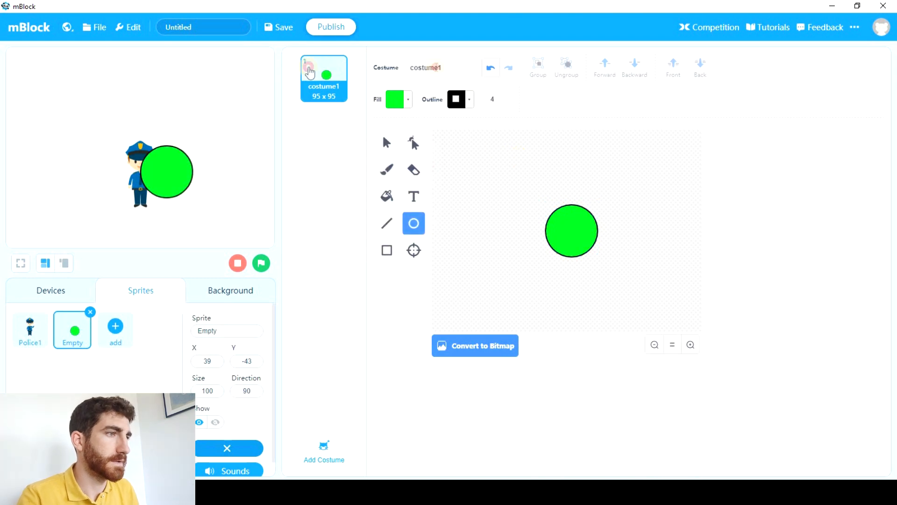
type("green2")
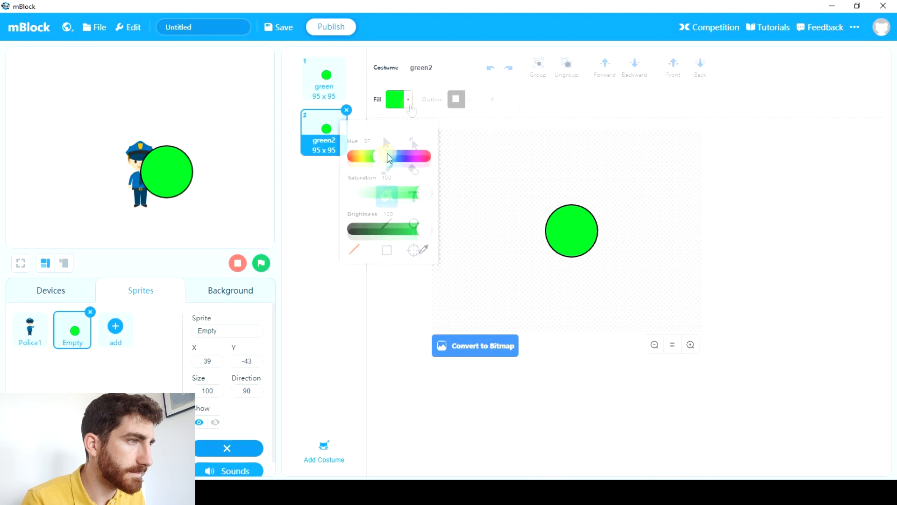
left_click_drag(386, 160, 363, 161)
type("yellow")
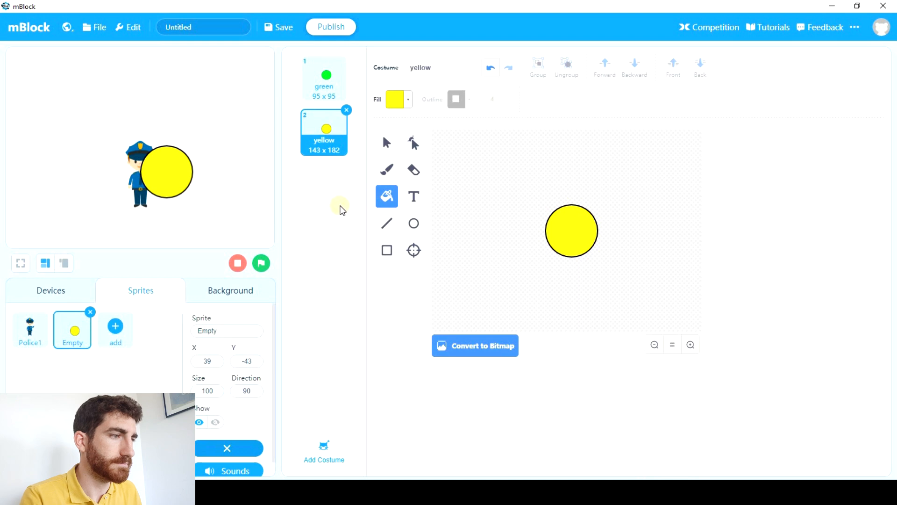
mouse_move(343, 202)
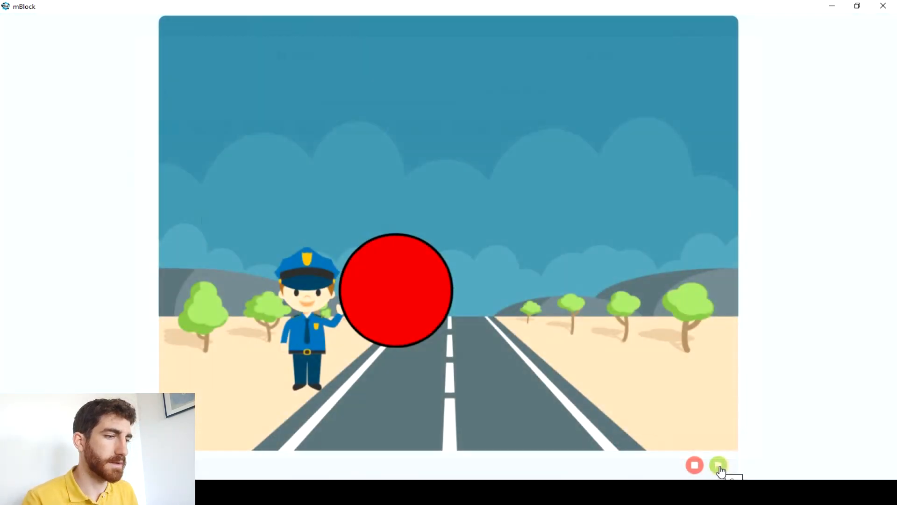
Run the project on the full-size stage with the policeman beside the circle on the road
left_click(720, 465)
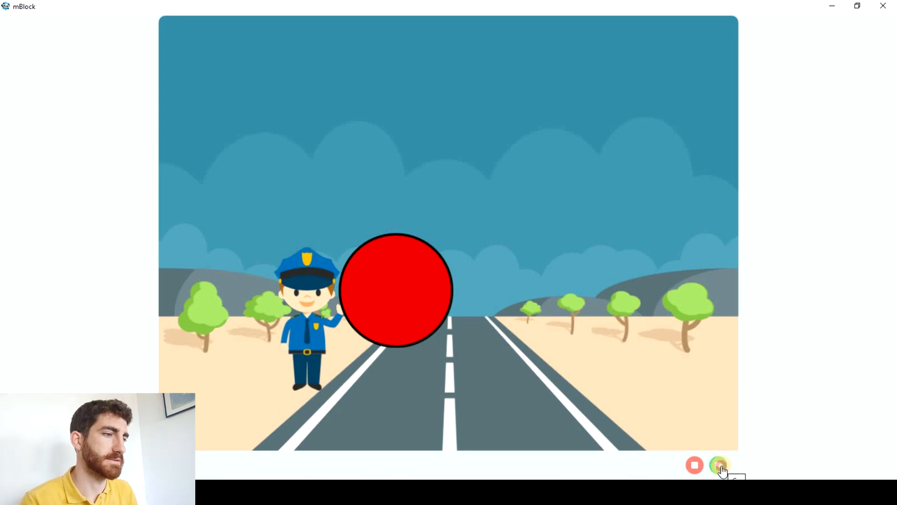
left_click(720, 465)
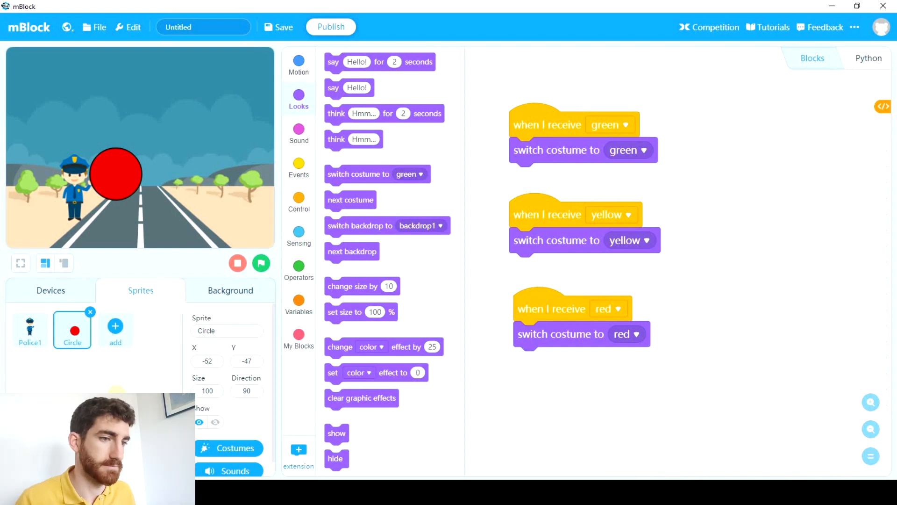
Lower the yellow lamp's brightness in the traffic light's second and third costumes
left_click(228, 448)
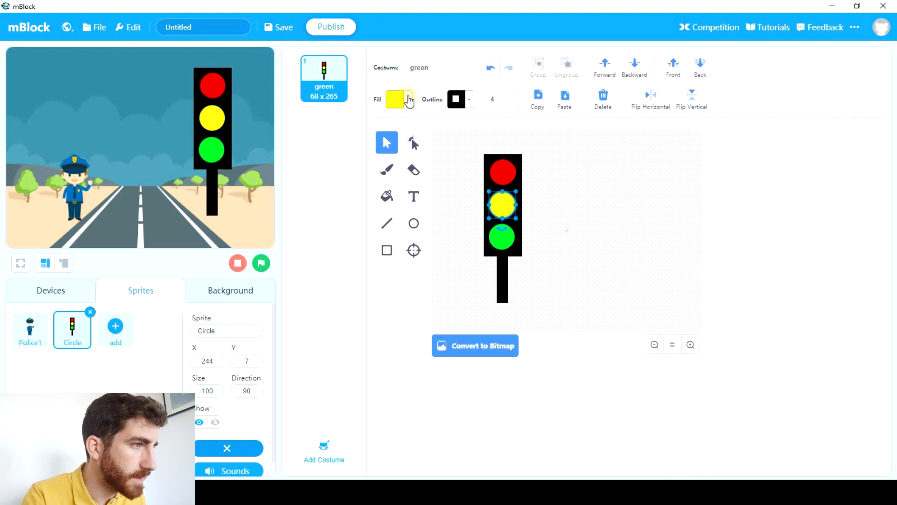
left_click(398, 99)
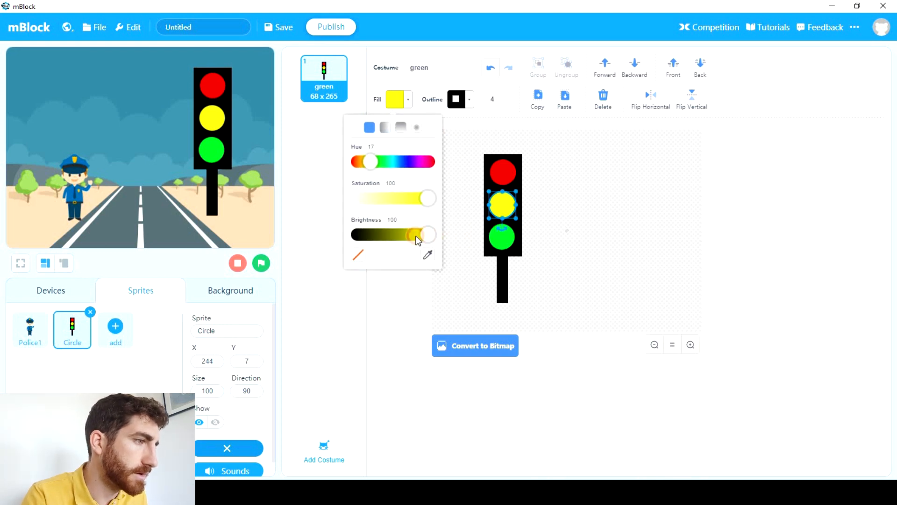
left_click_drag(428, 235, 401, 235)
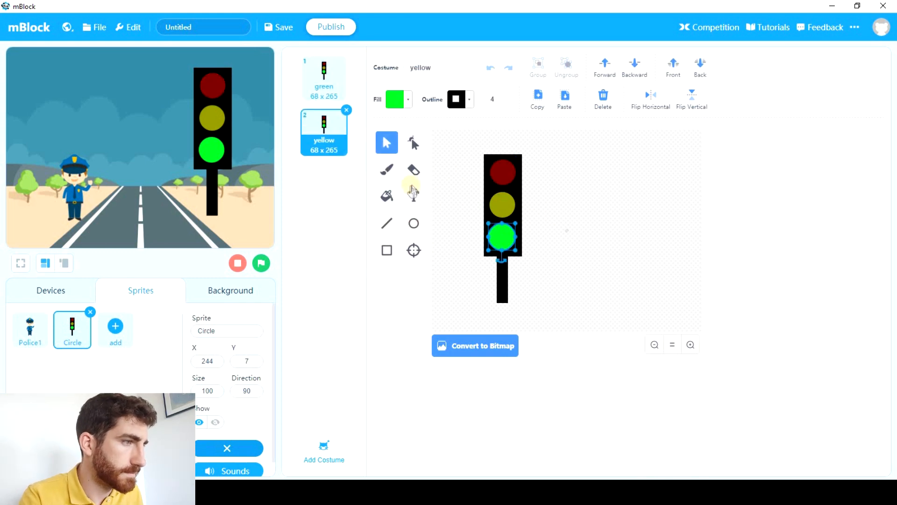
left_click(395, 99)
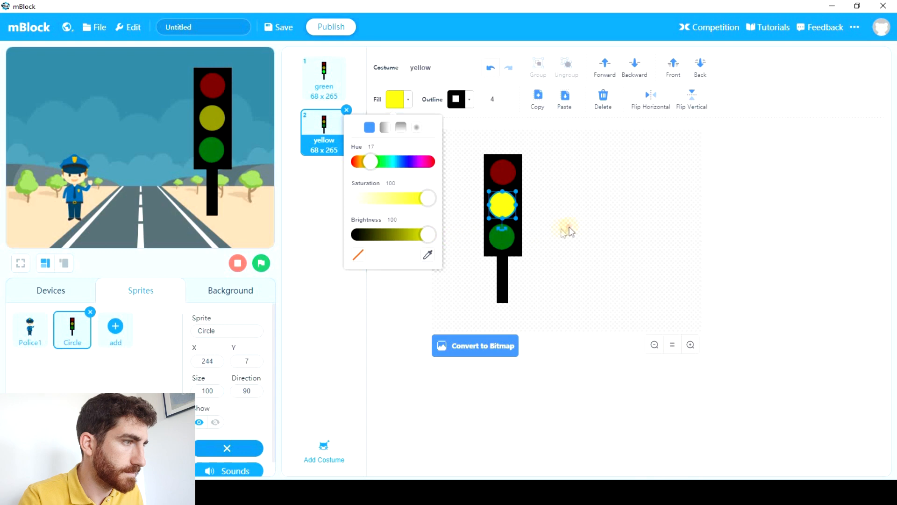
left_click_drag(428, 234, 404, 233)
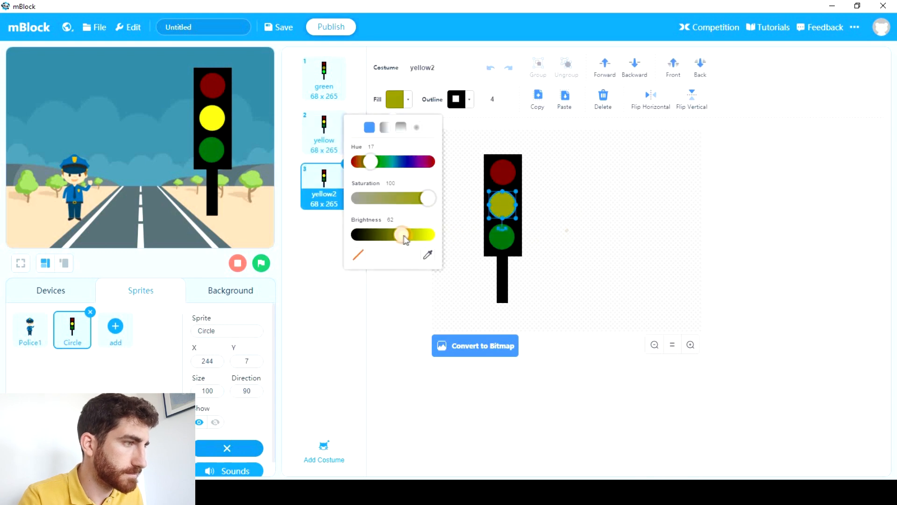